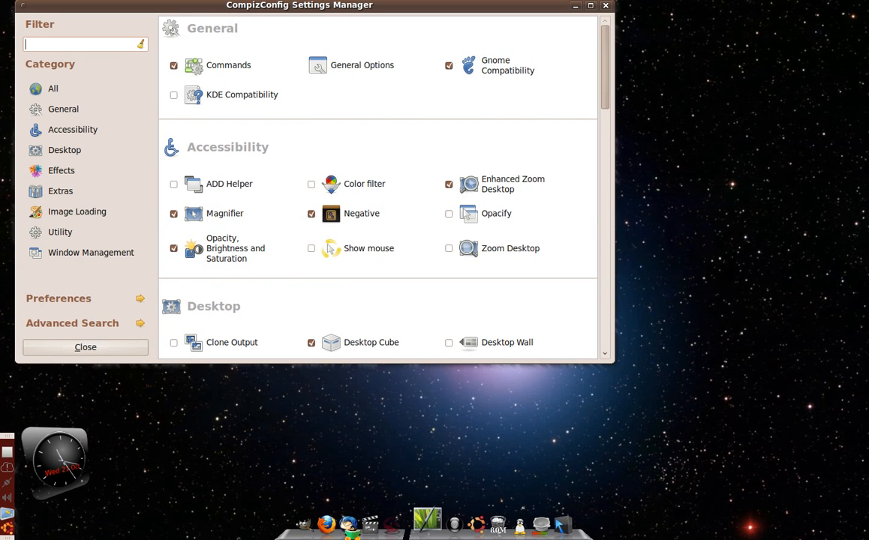
# - Centre the CCSM window and browse the plugin list through Accessibility and Desktop down to Effects
pyautogui.moveTo(300, 6); pyautogui.dragTo(397, 27)
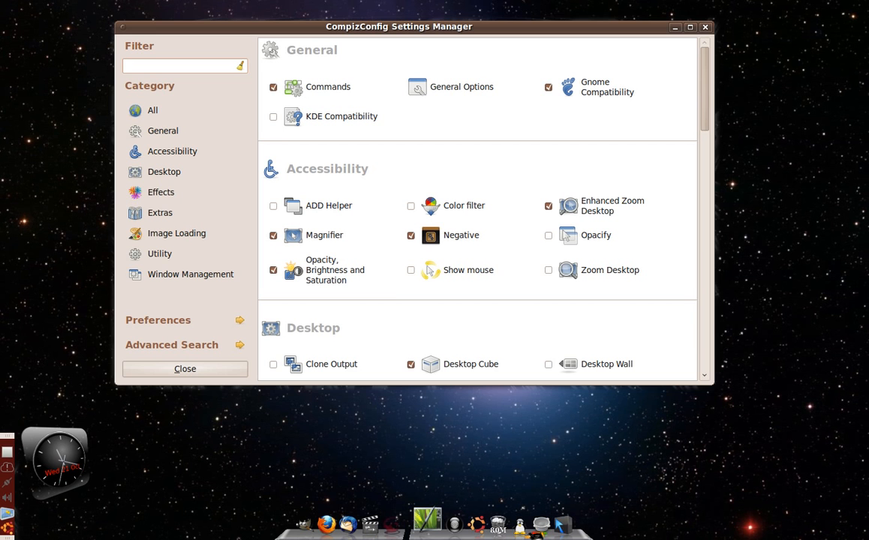
pyautogui.scroll(-3)
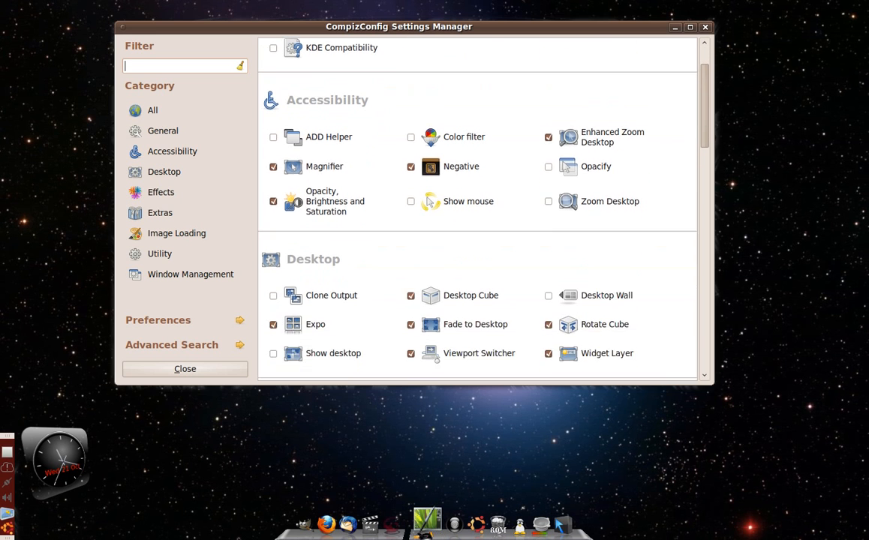
pyautogui.scroll(-3)
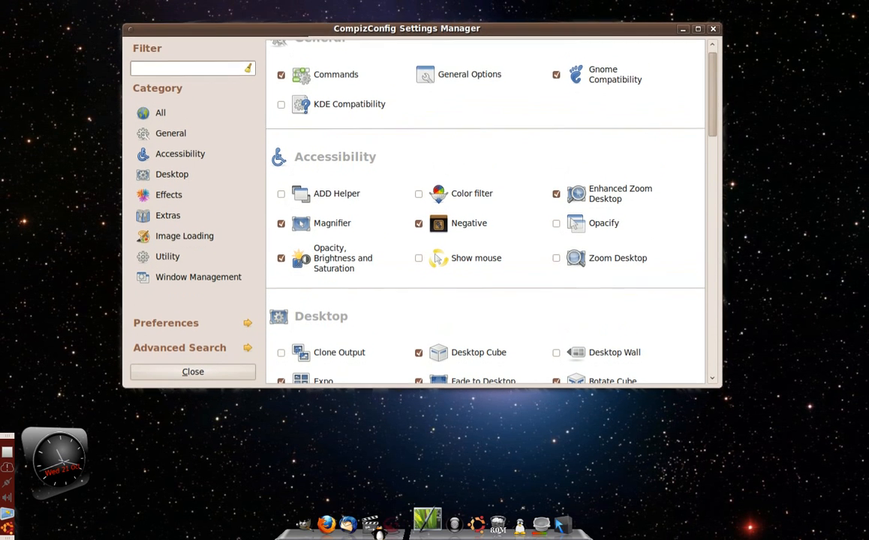
pyautogui.scroll(-3)
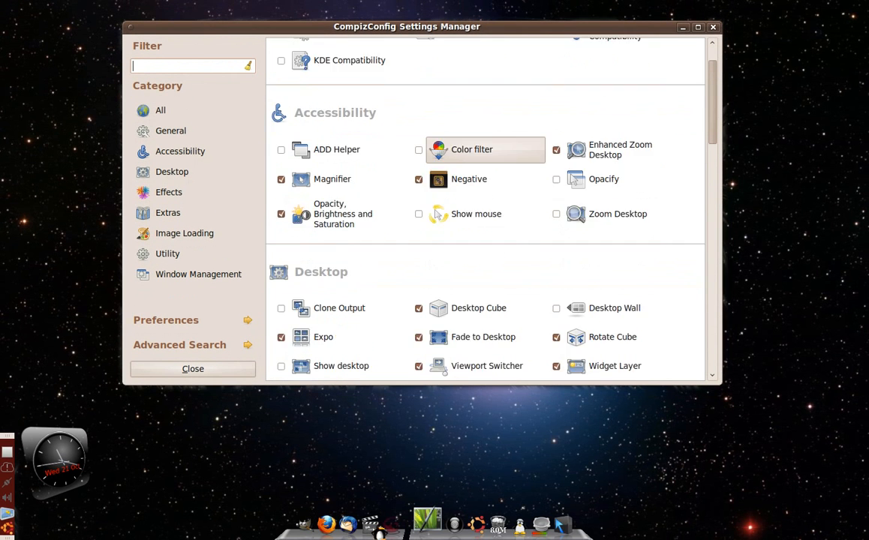
pyautogui.scroll(-3)
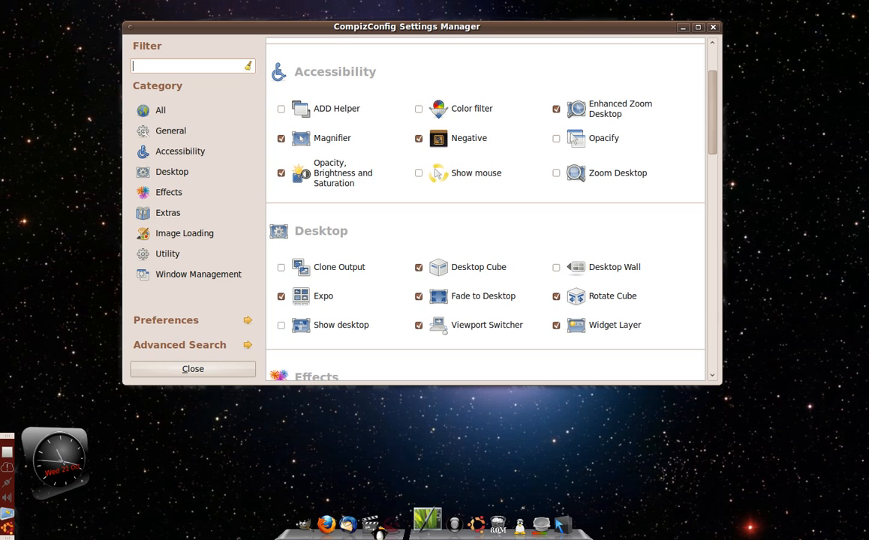
pyautogui.moveTo(332, 138)
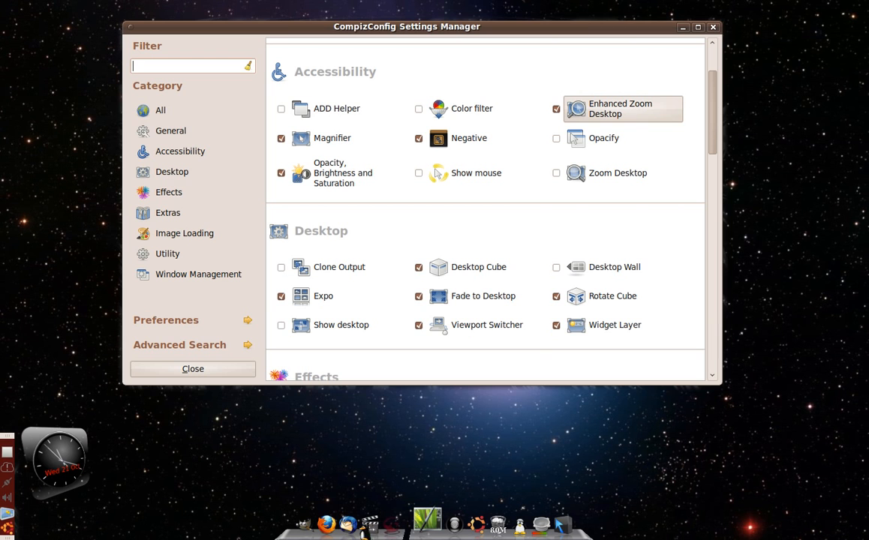
pyautogui.moveTo(619, 108)
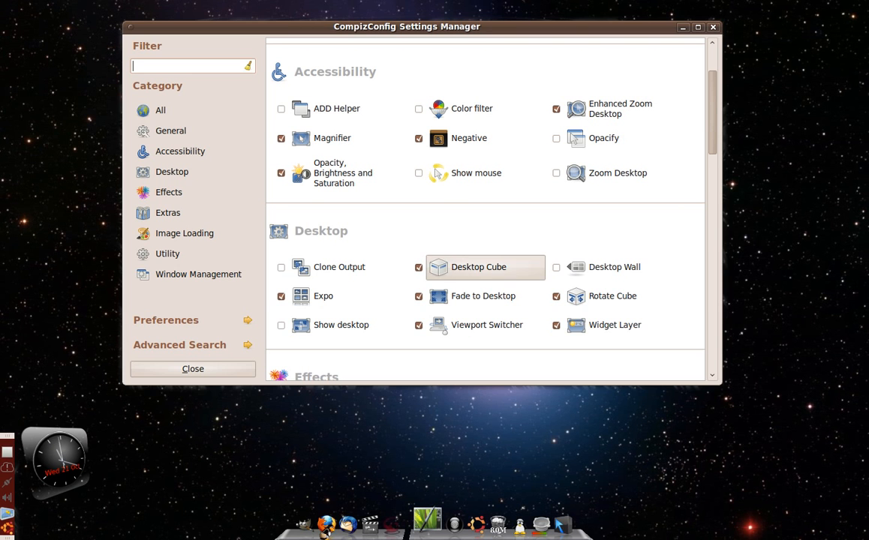
pyautogui.scroll(-3)
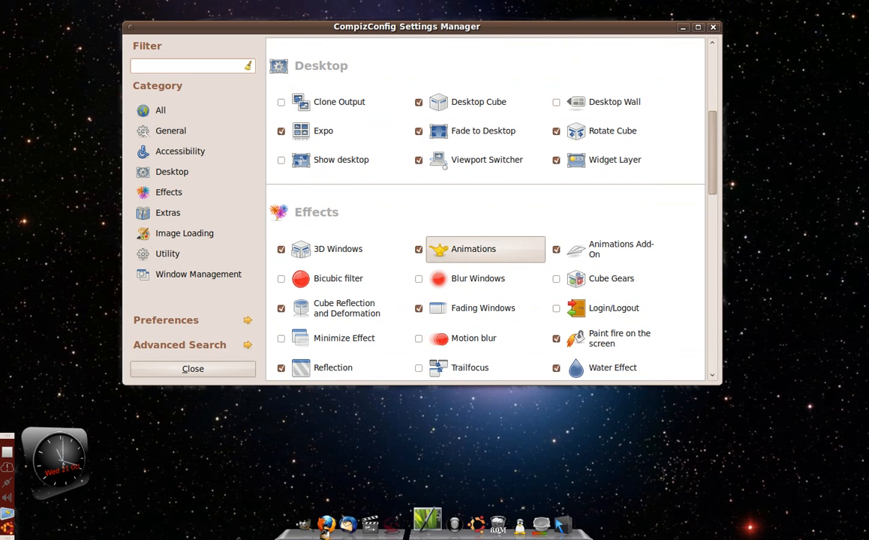
pyautogui.scroll(-3)
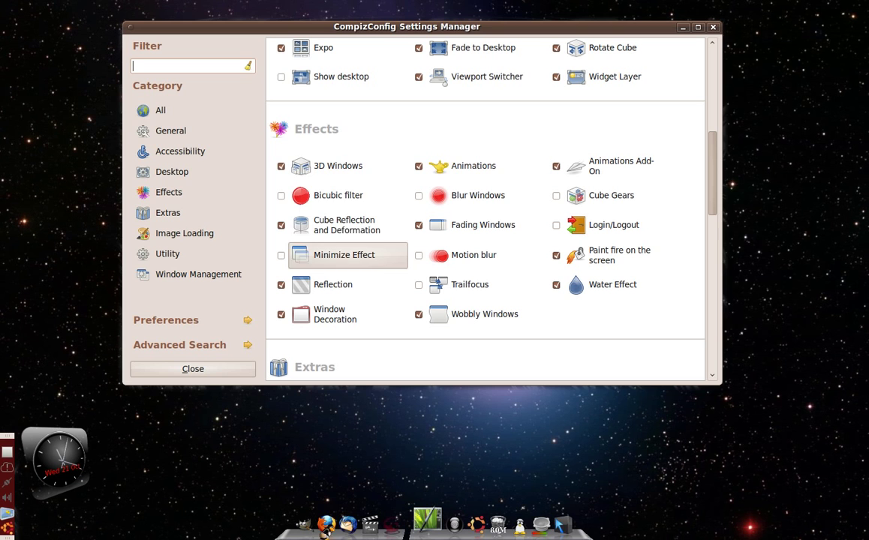
pyautogui.moveTo(338, 165)
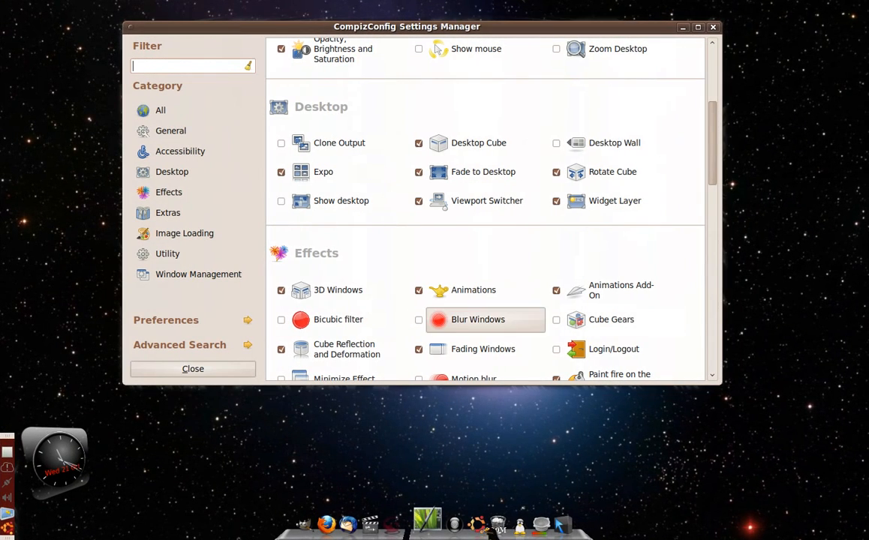
pyautogui.moveTo(338, 319)
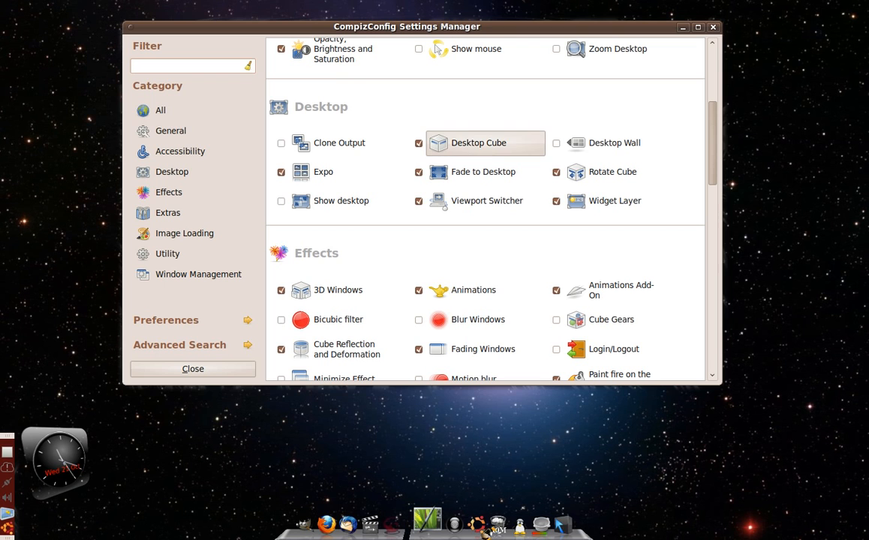
pyautogui.click(477, 142)
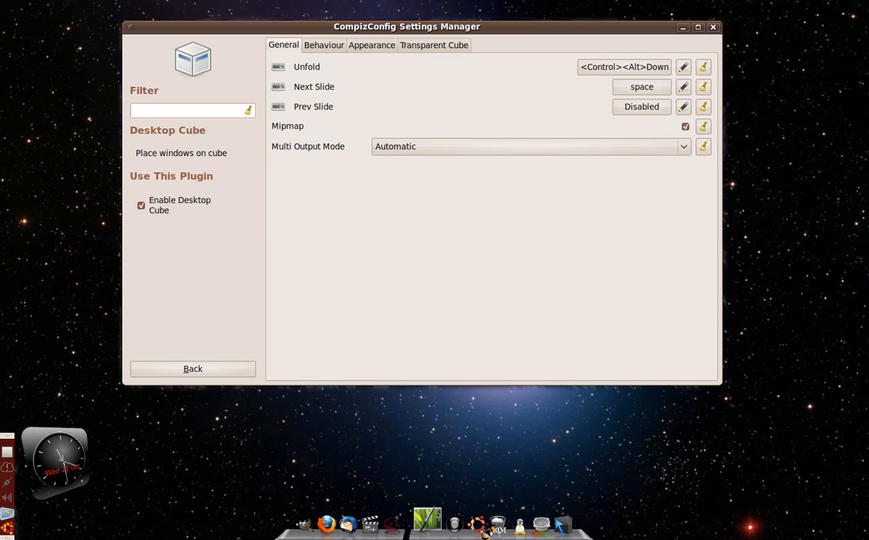
pyautogui.click(187, 111)
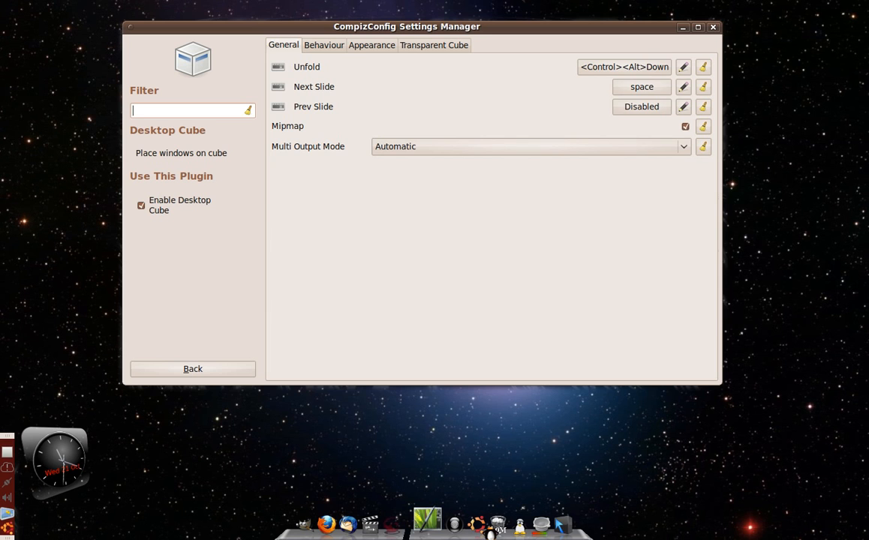
pyautogui.click(324, 45)
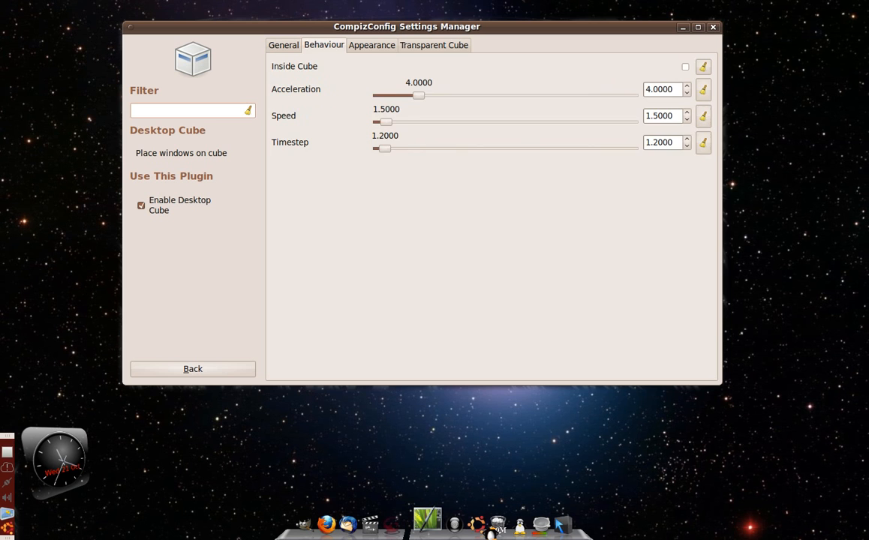
pyautogui.click(456, 45)
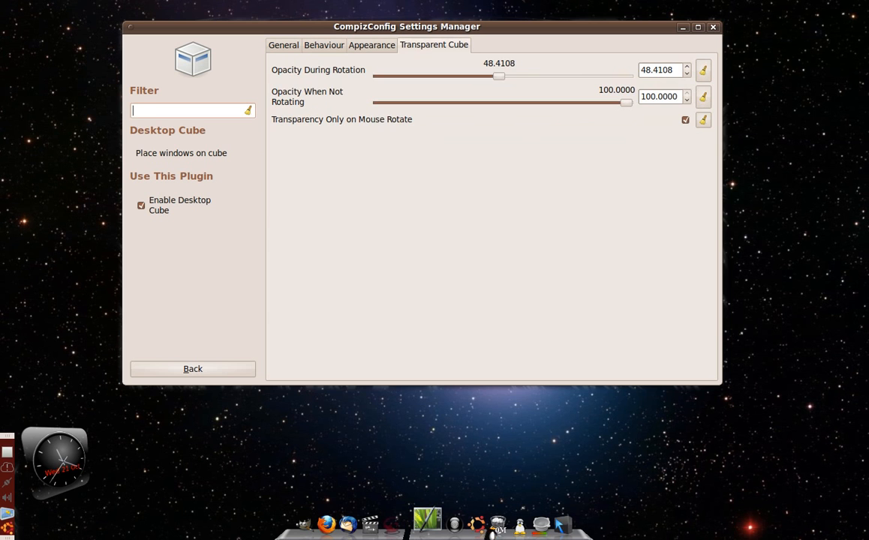
pyautogui.click(324, 45)
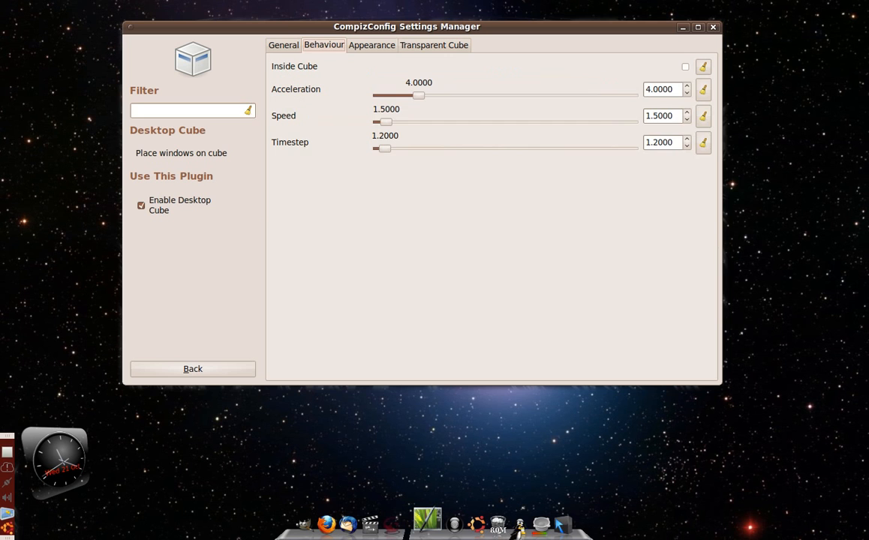
pyautogui.click(372, 45)
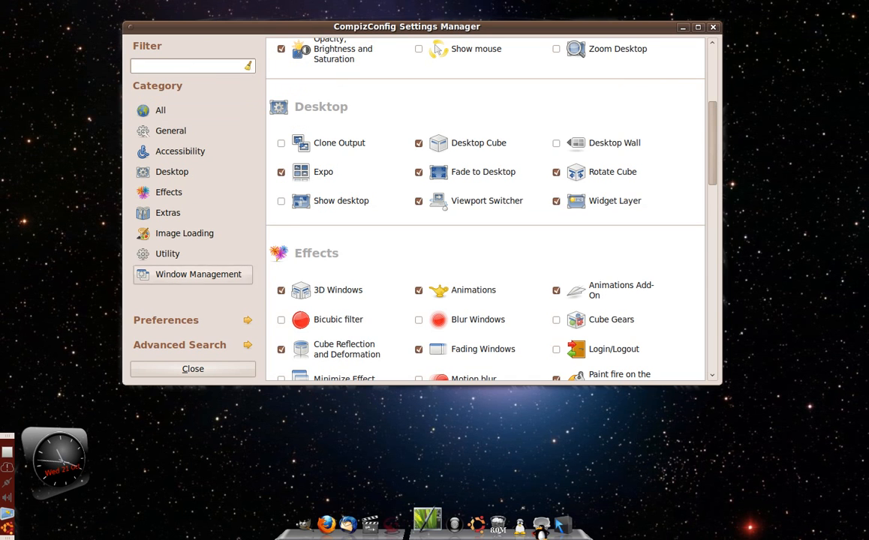
# - Move the Firefox YouTube upload window aside so CCSM's plugin overview is in front
pyautogui.scroll(-3)
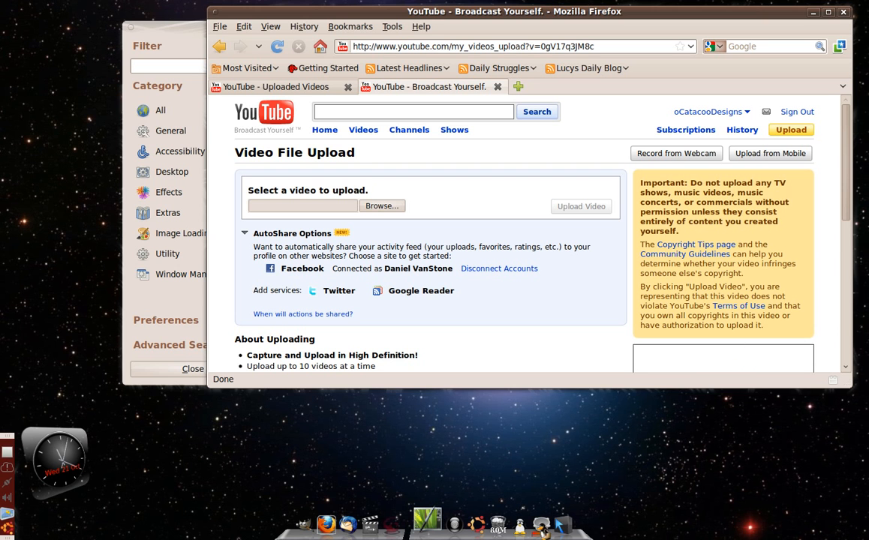
pyautogui.moveTo(513, 12); pyautogui.dragTo(525, 24)
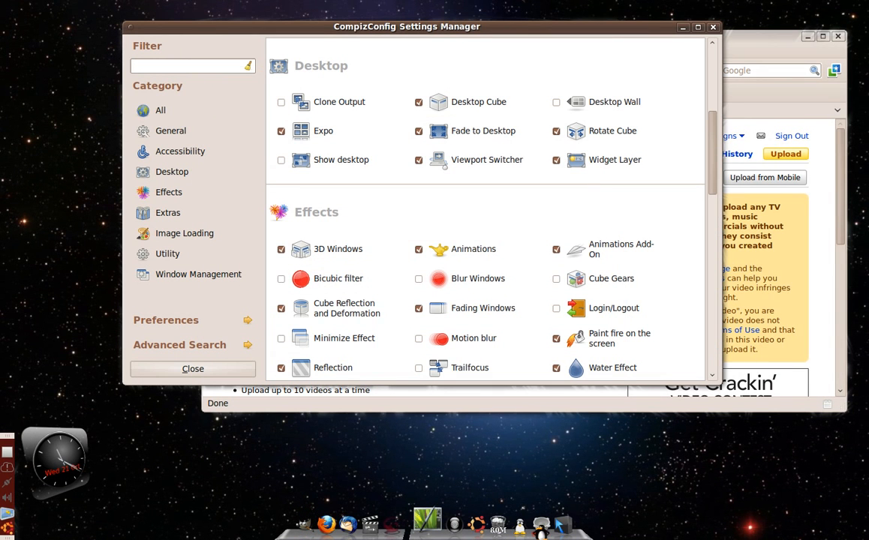
pyautogui.moveTo(338, 278)
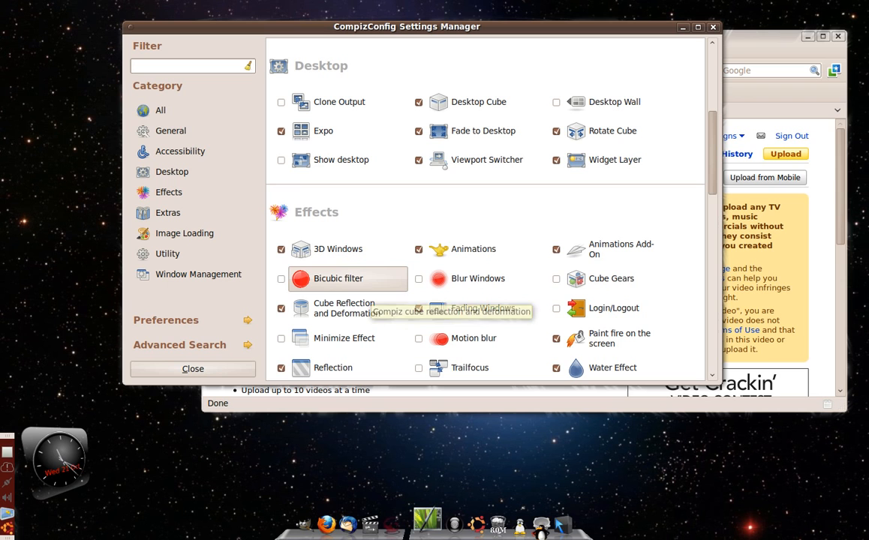
pyautogui.moveTo(339, 249)
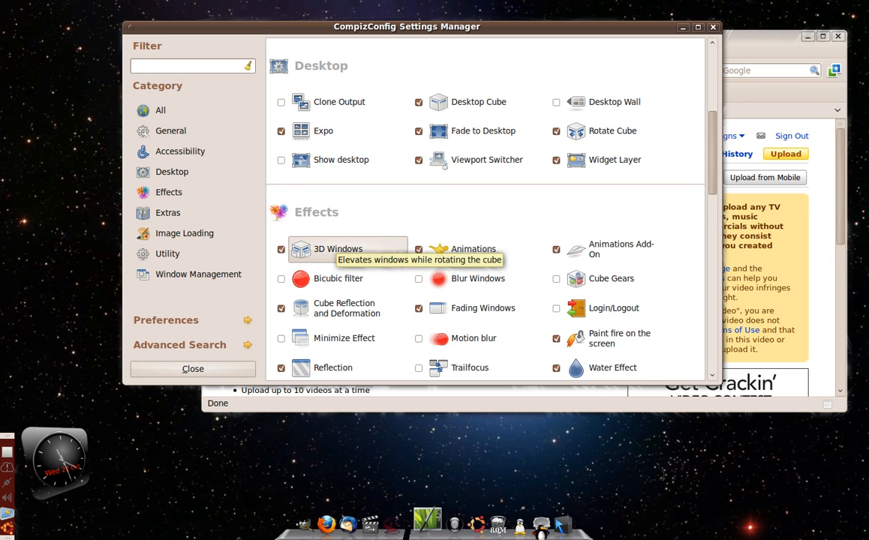
pyautogui.click(339, 249)
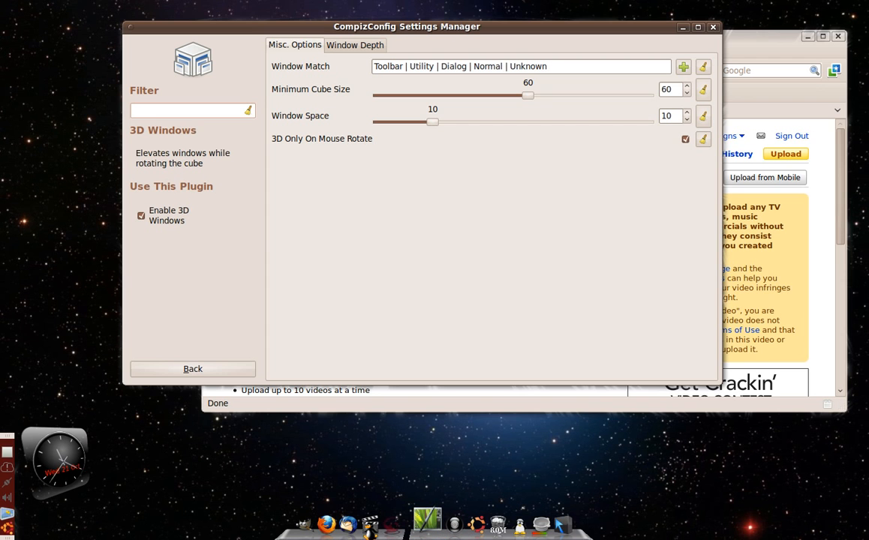
pyautogui.click(192, 111)
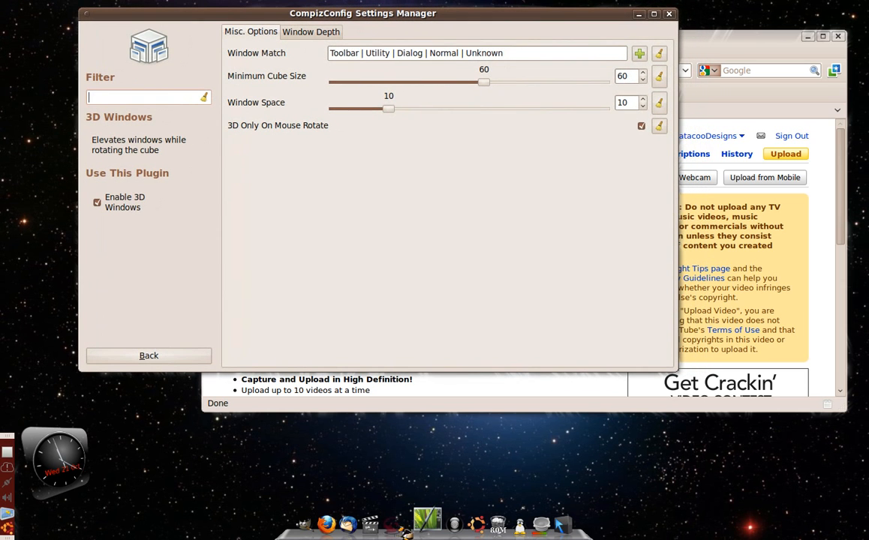
pyautogui.click(148, 356)
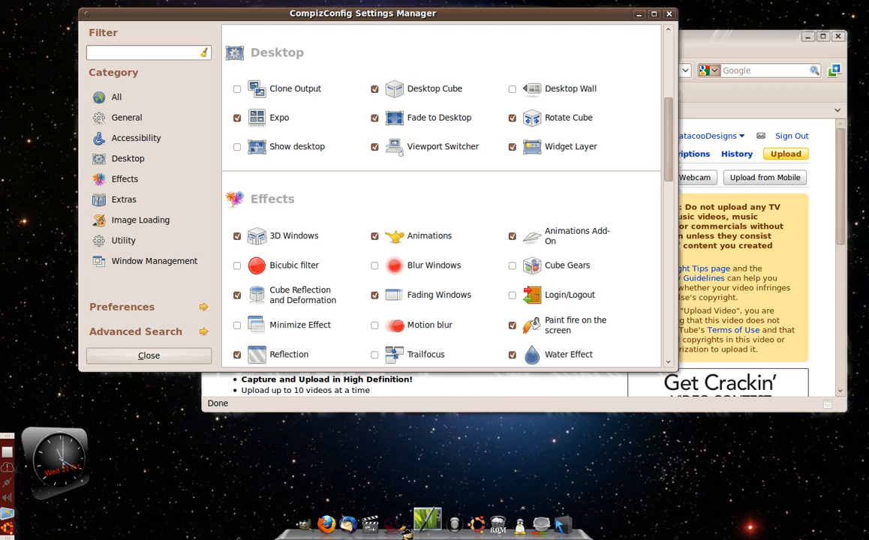
# - Show the Cube caps settings of Cube Reflection and Deformation with Behaviour expanded
pyautogui.scroll(-3)
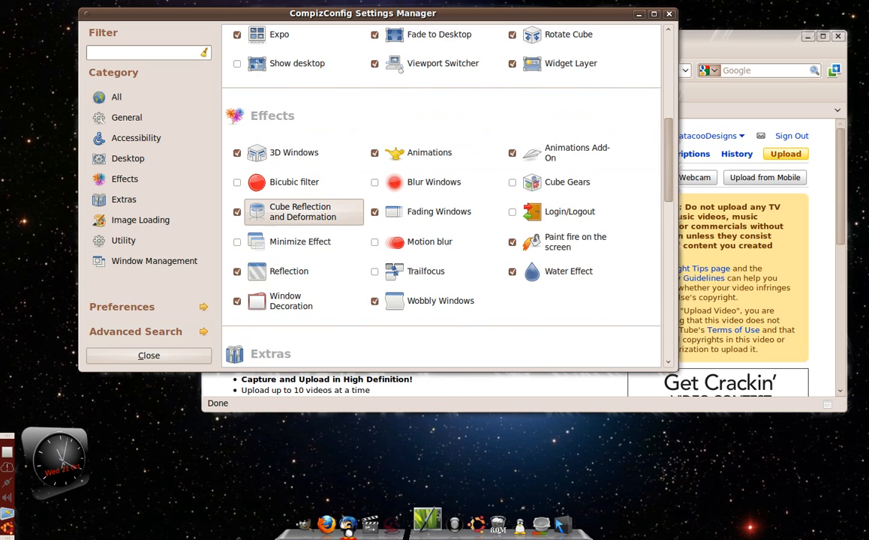
pyautogui.click(303, 212)
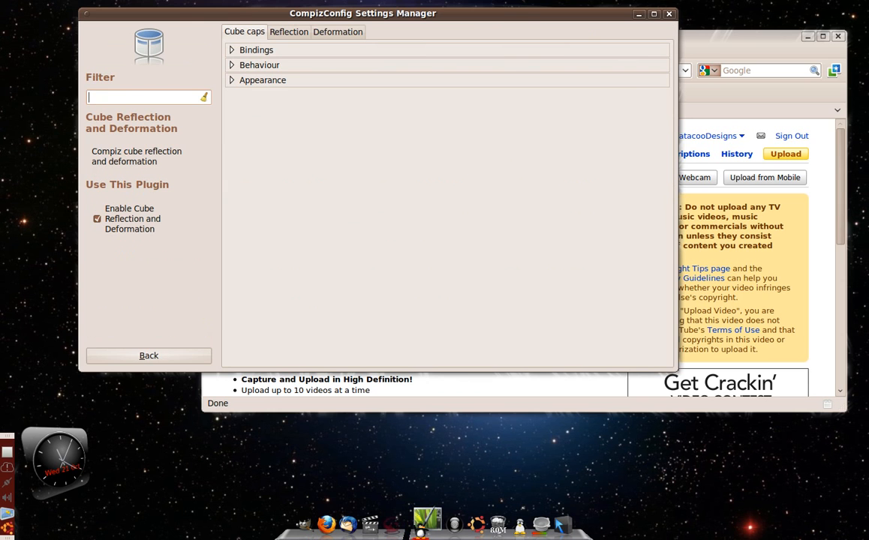
pyautogui.click(258, 64)
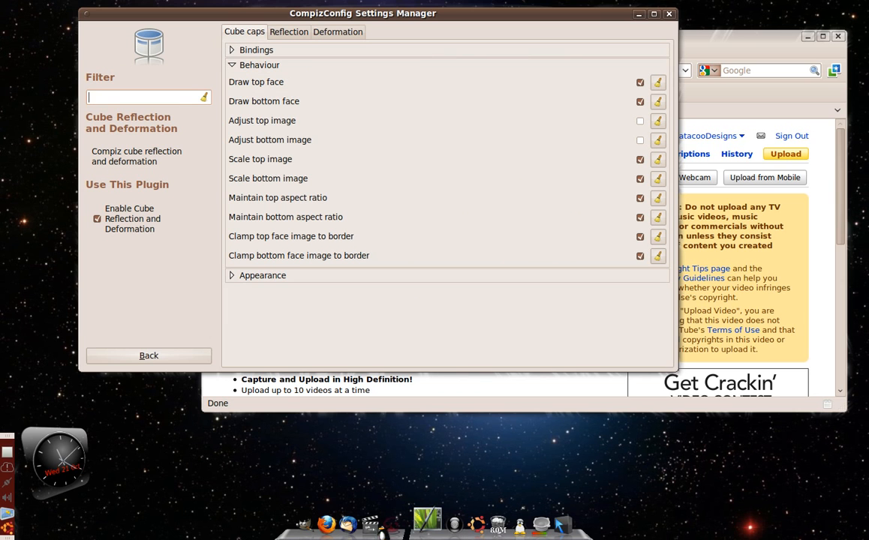
# - Review the Reflection settings, keeping Reflection mode at Jumpy
pyautogui.click(294, 31)
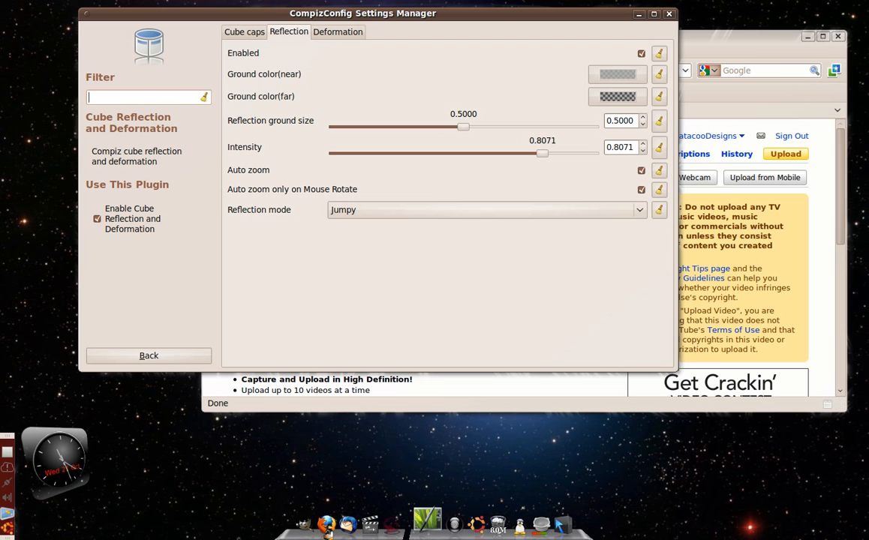
pyautogui.click(486, 210)
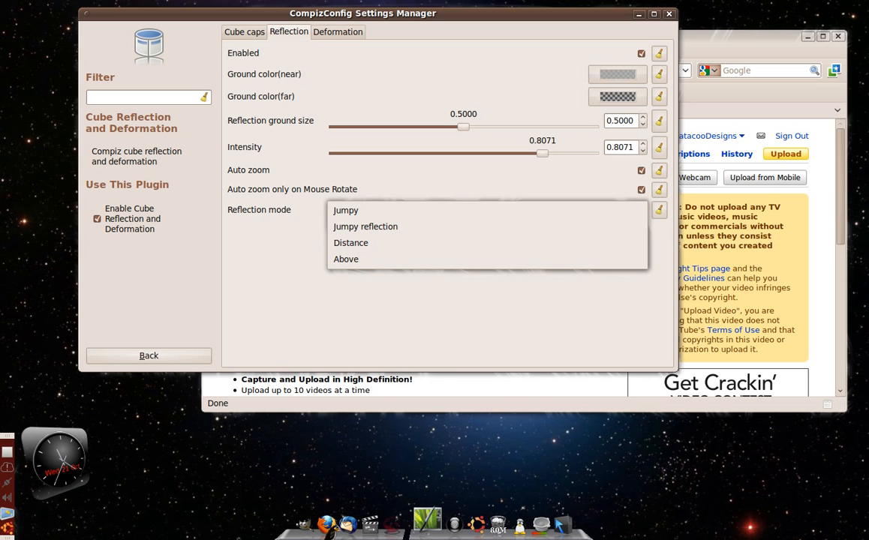
pyautogui.click(345, 210)
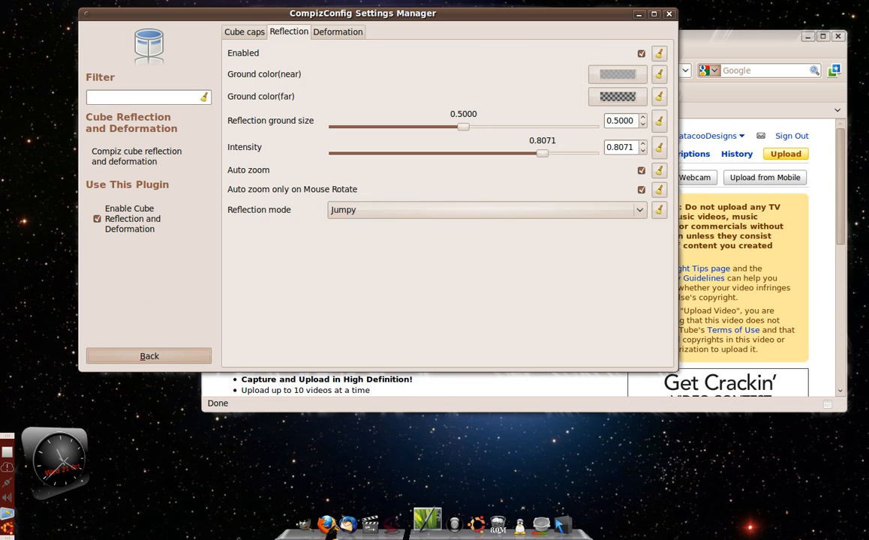
# - Return to the plugin list and bring up the Animations plugin's Open Animation settings
pyautogui.click(148, 355)
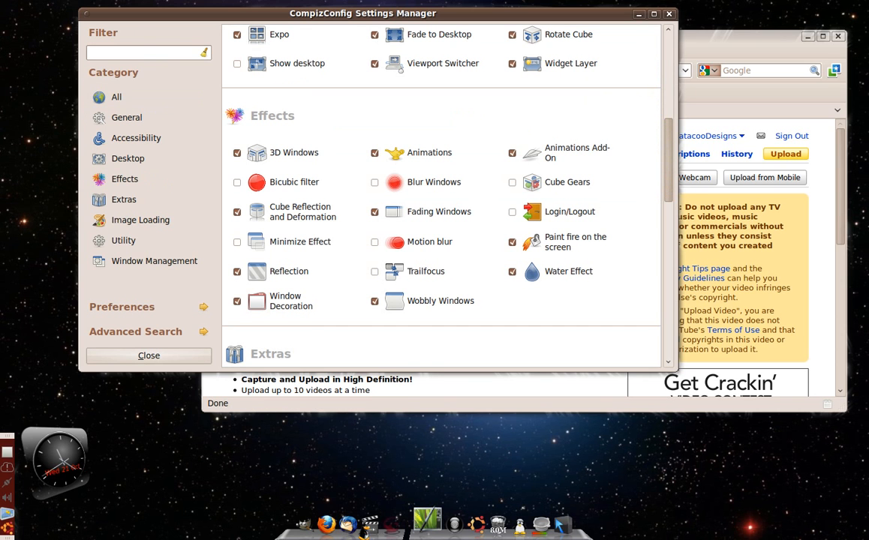
pyautogui.moveTo(579, 153)
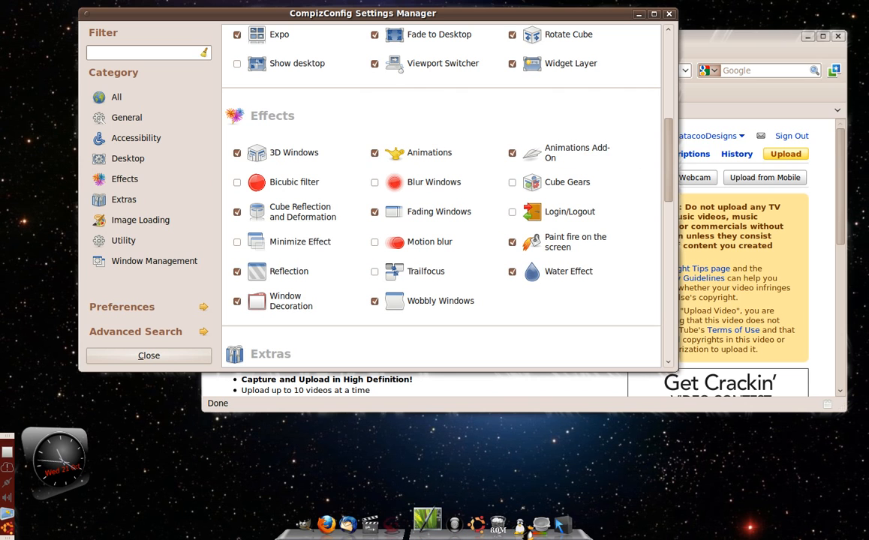
pyautogui.moveTo(428, 153)
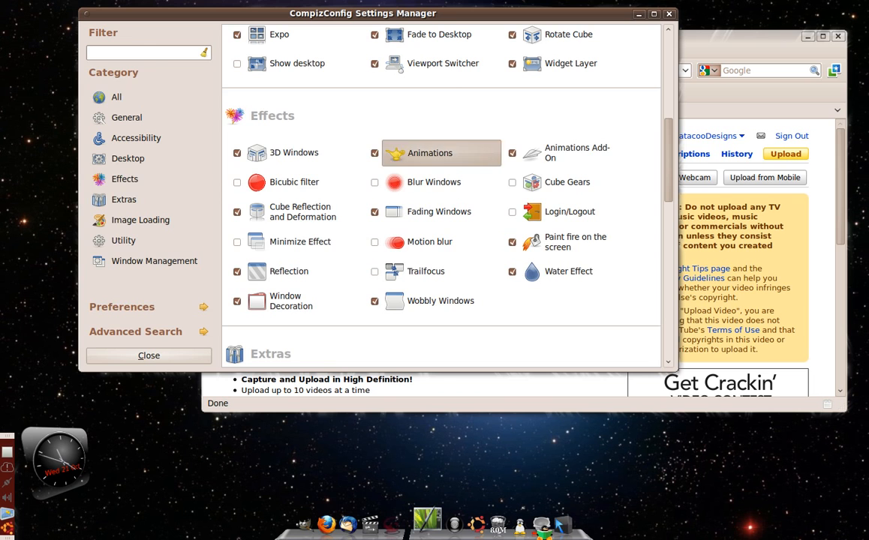
pyautogui.click(429, 153)
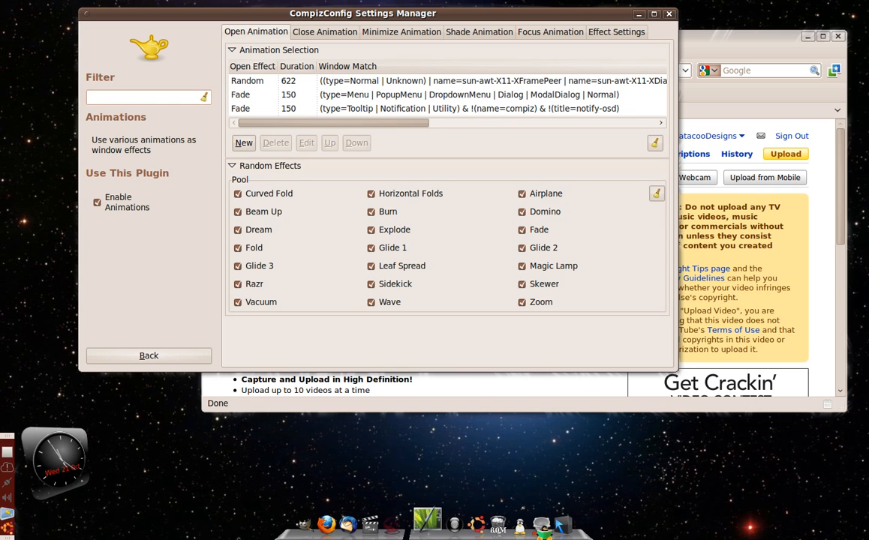
pyautogui.click(143, 98)
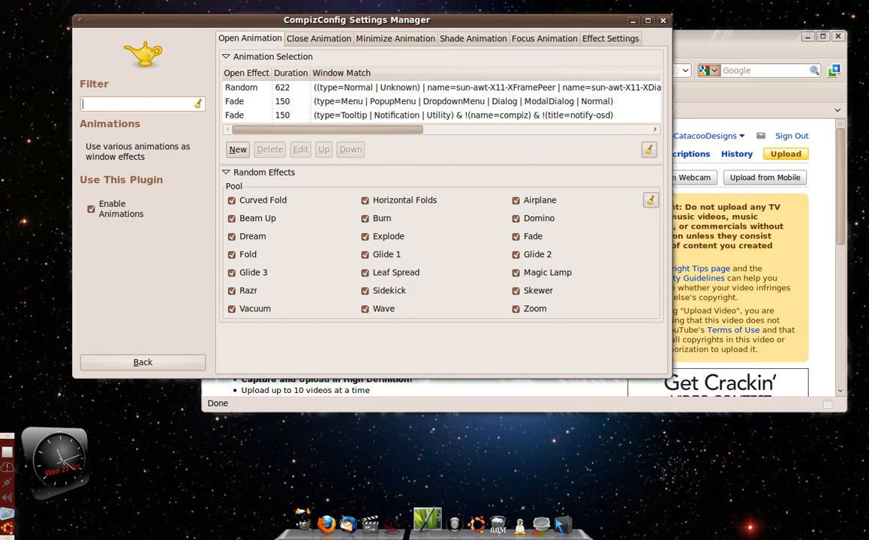
# - Review the Minimize, Shade and Focus Animation settings, ending on Focus Animation
pyautogui.click(399, 39)
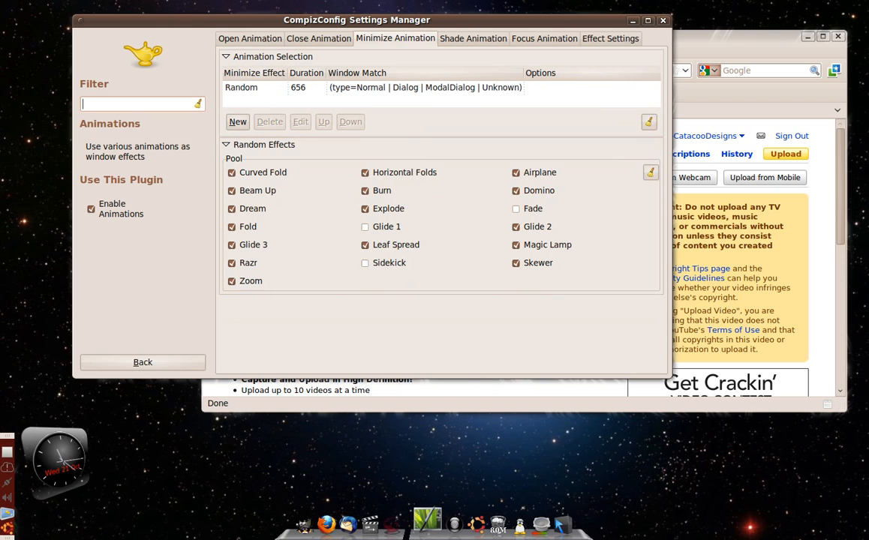
pyautogui.moveTo(632, 39)
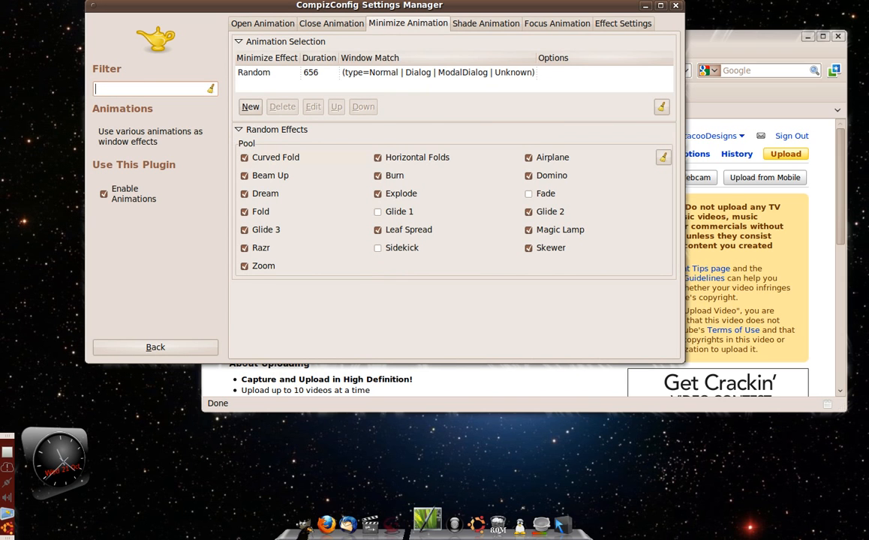
pyautogui.click(261, 23)
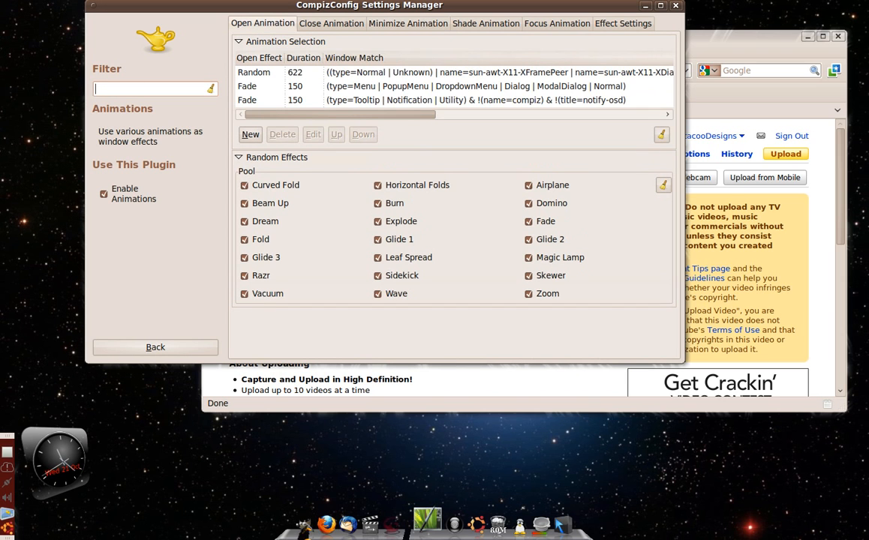
pyautogui.click(405, 24)
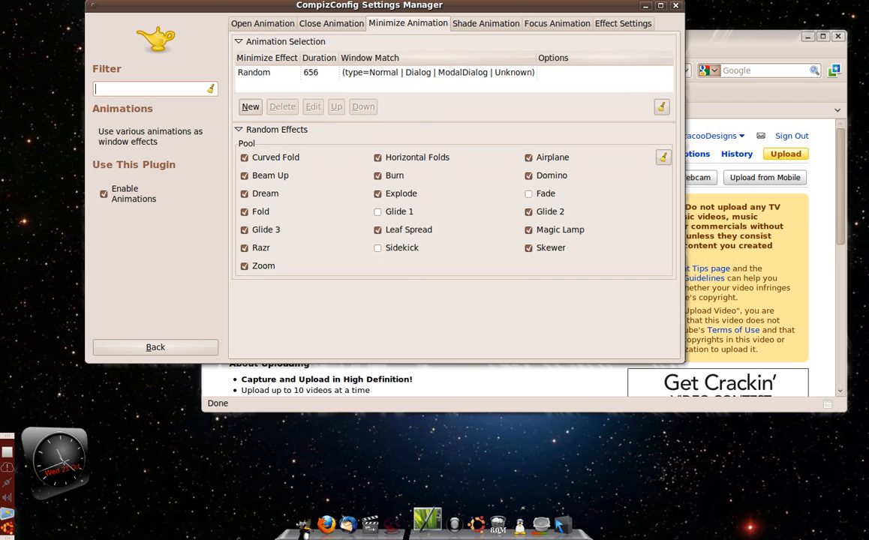
pyautogui.click(486, 24)
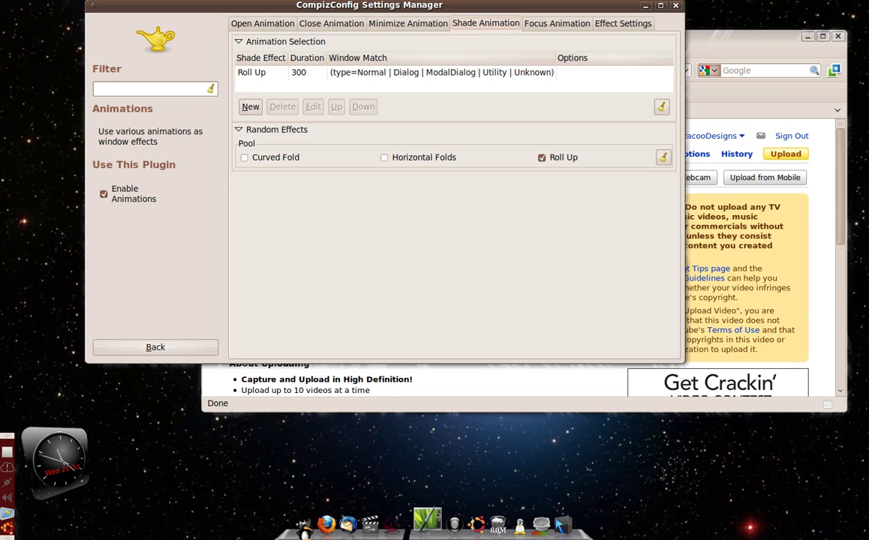
pyautogui.click(558, 22)
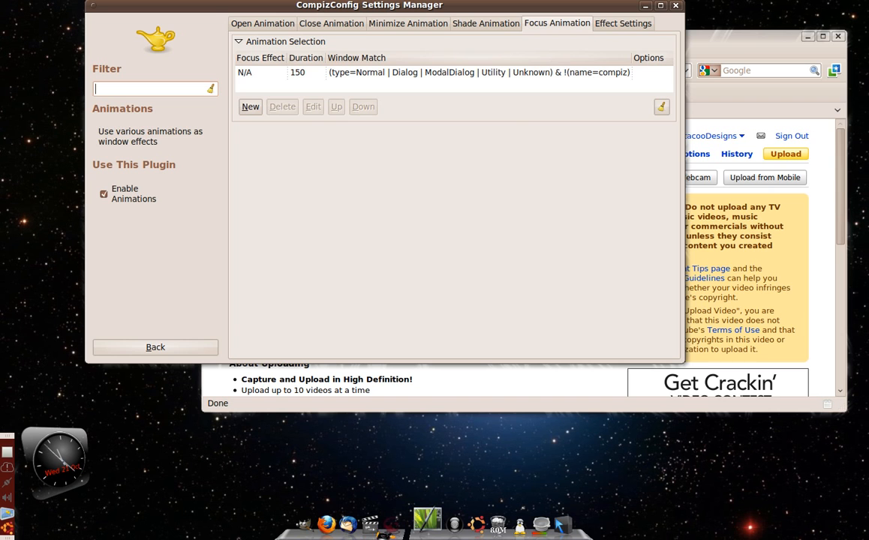
# - Show the Effect Settings list with Curved Fold, Dodge, Dream and Glide options
pyautogui.click(623, 24)
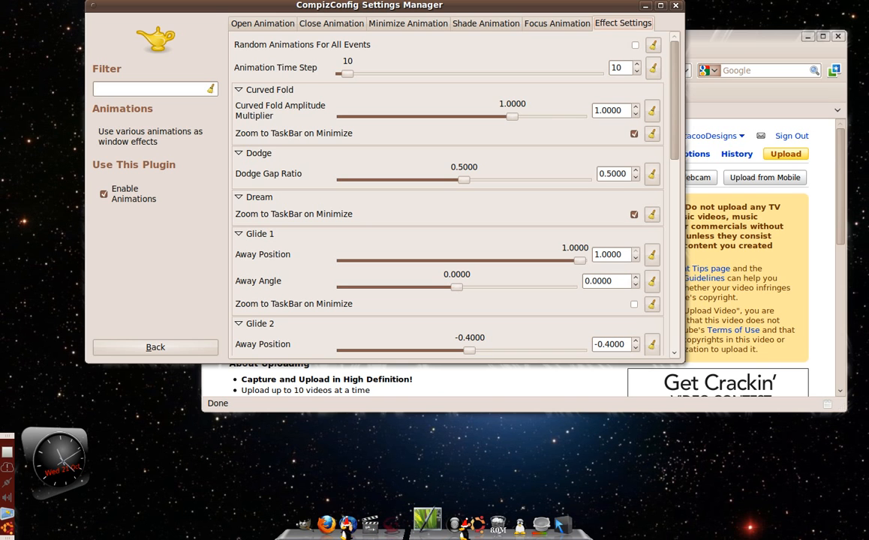
pyautogui.scroll(-3)
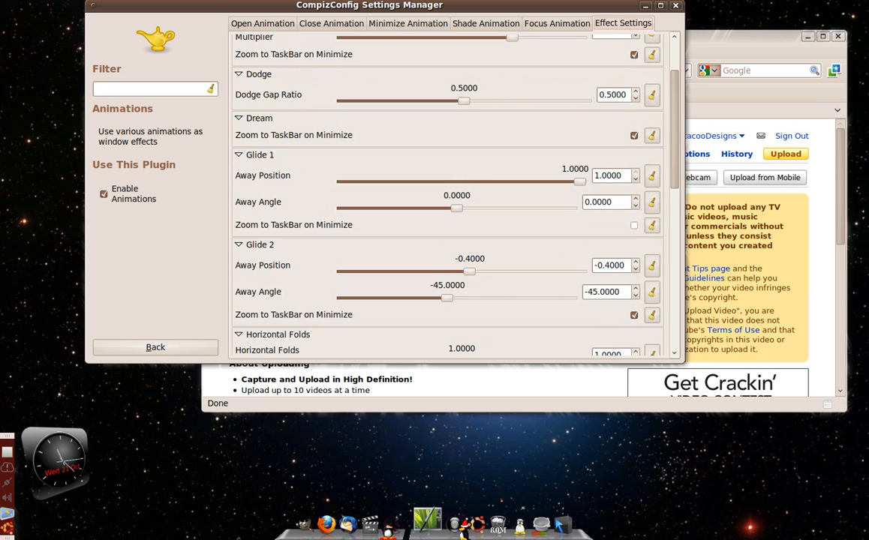
pyautogui.scroll(-3)
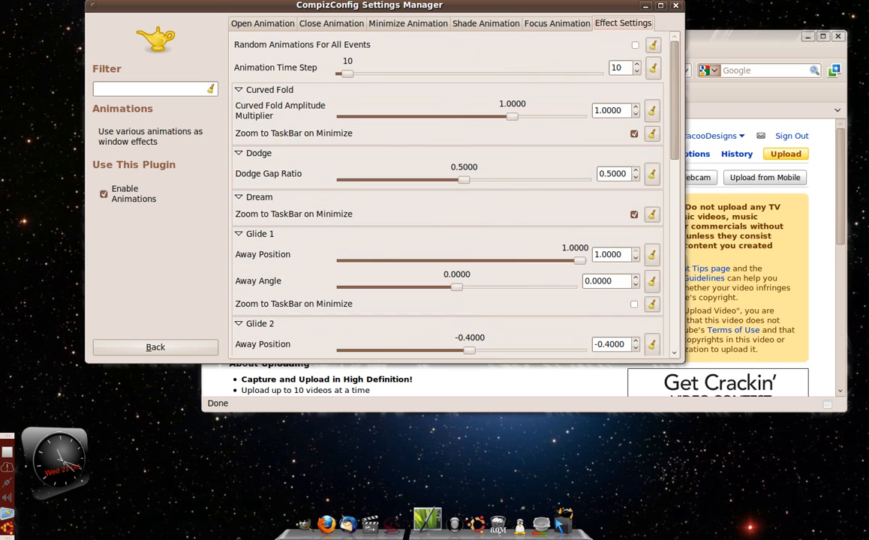
# - Show the Close Animation settings where the Random effect lasts 613
pyautogui.click(315, 24)
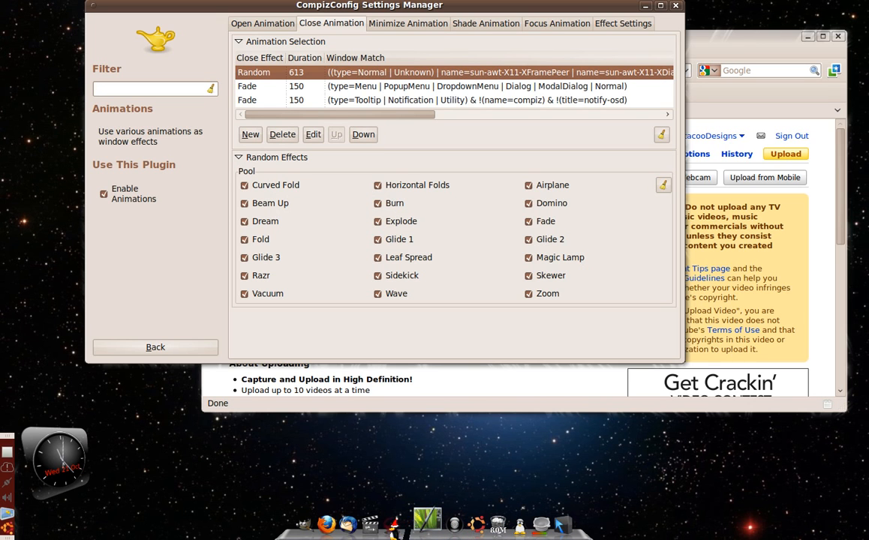
pyautogui.moveTo(480, 86)
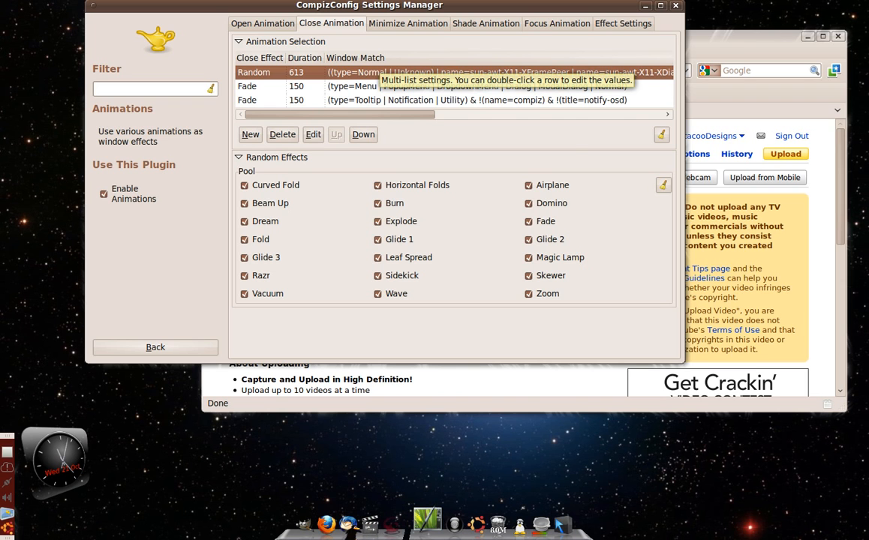
# - Edit the Random close animation entry and position its edit window higher
pyautogui.click(312, 135)
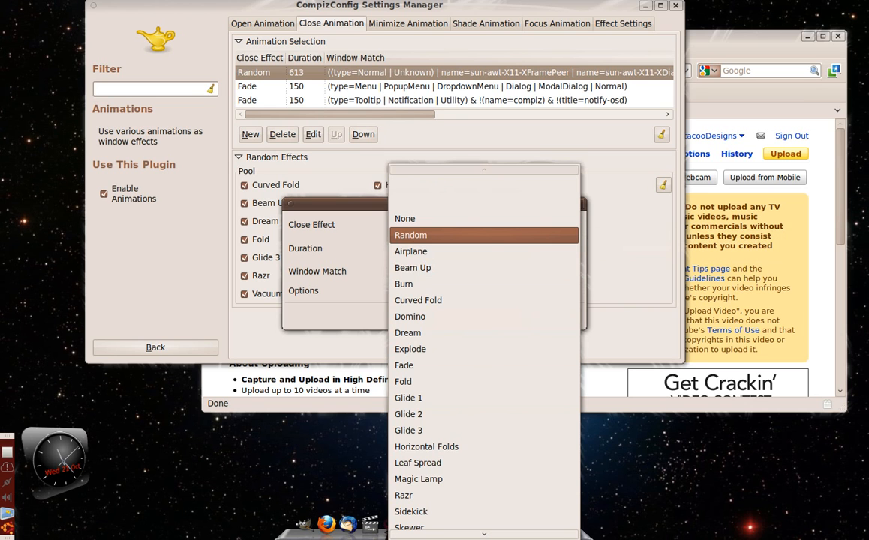
pyautogui.moveTo(411, 252)
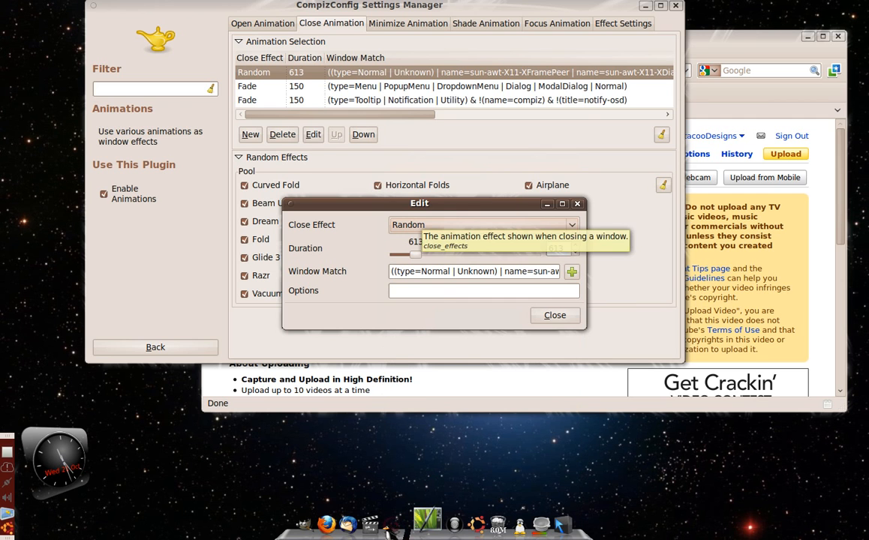
pyautogui.moveTo(419, 204); pyautogui.dragTo(486, 93)
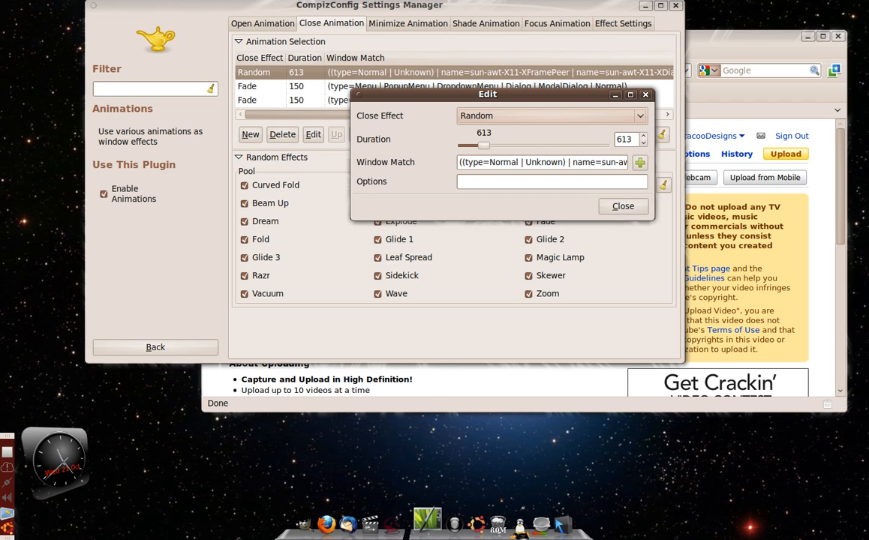
pyautogui.moveTo(486, 93); pyautogui.dragTo(495, 126)
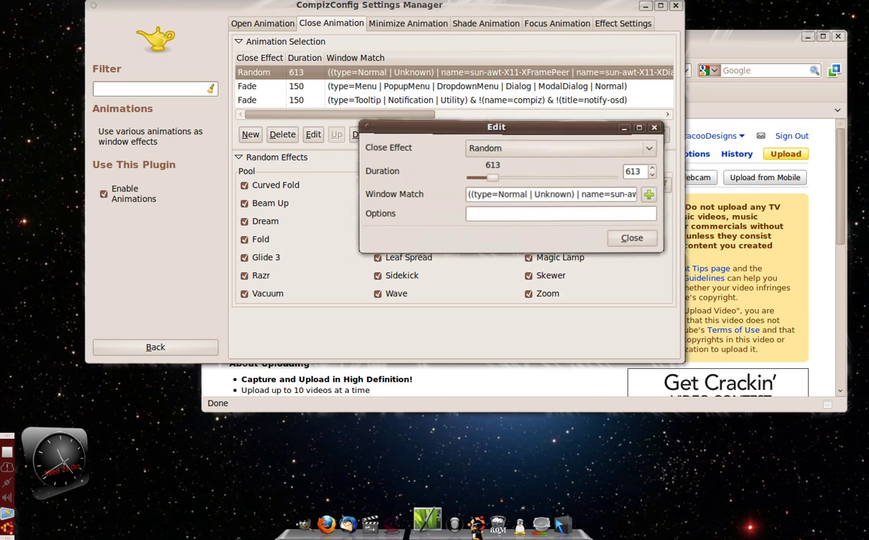
pyautogui.moveTo(495, 126); pyautogui.dragTo(491, 97)
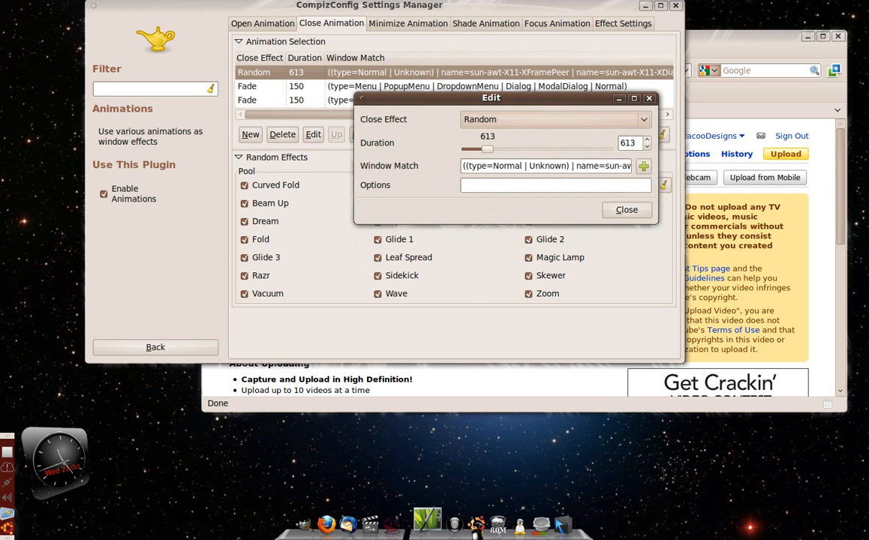
# - Adjust the Random close effect's duration from 613 to 674 and finish the edit
pyautogui.moveTo(488, 148); pyautogui.dragTo(541, 149)
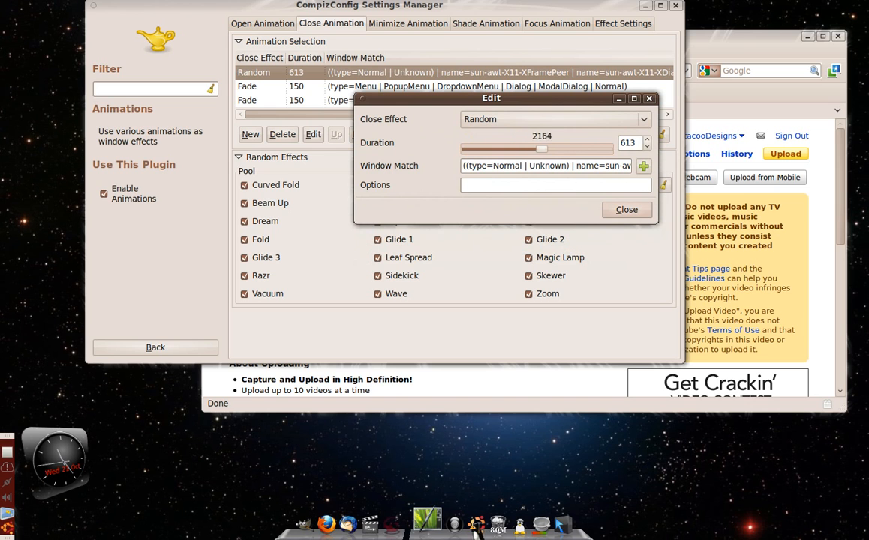
pyautogui.moveTo(542, 149); pyautogui.dragTo(572, 149)
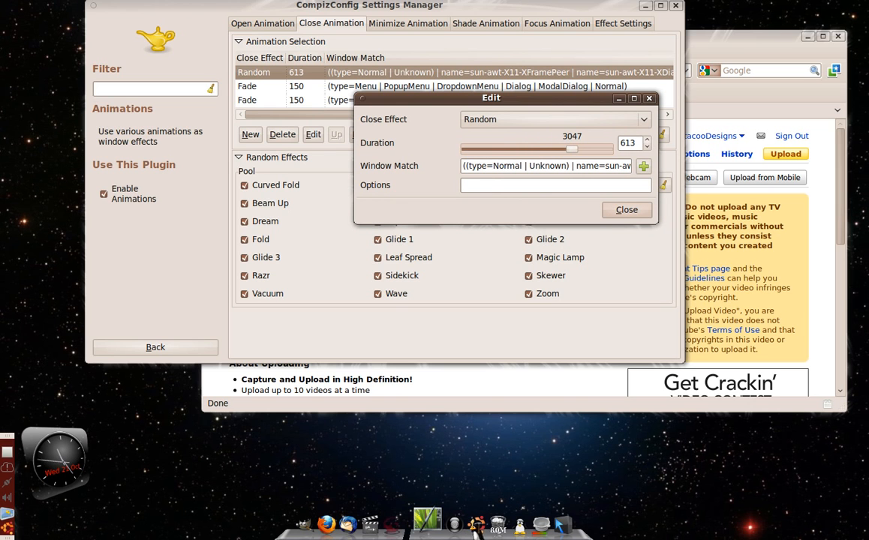
pyautogui.moveTo(630, 142)
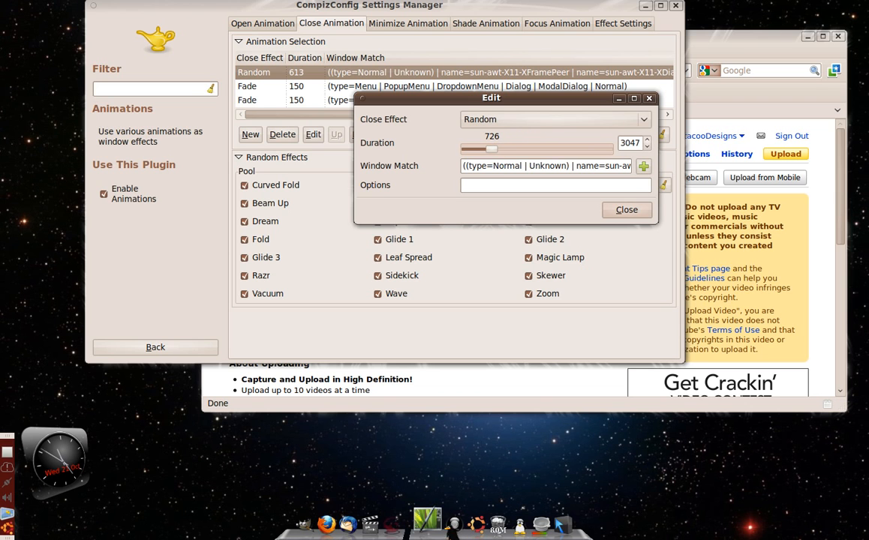
pyautogui.moveTo(492, 149); pyautogui.dragTo(483, 149)
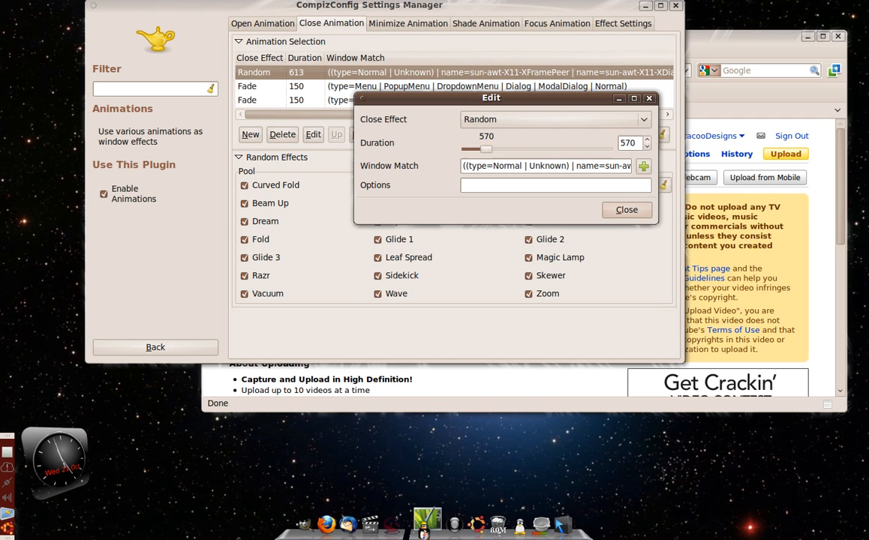
pyautogui.moveTo(491, 98); pyautogui.dragTo(424, 73)
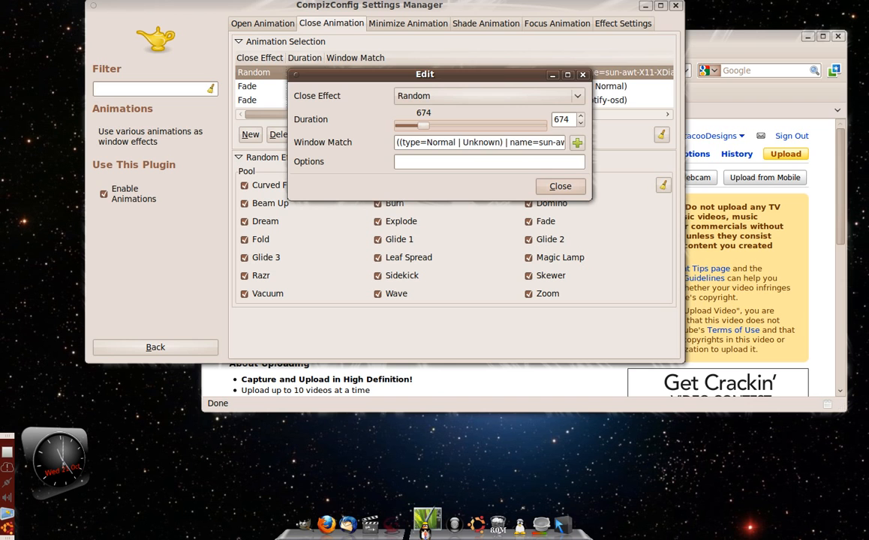
pyautogui.click(560, 186)
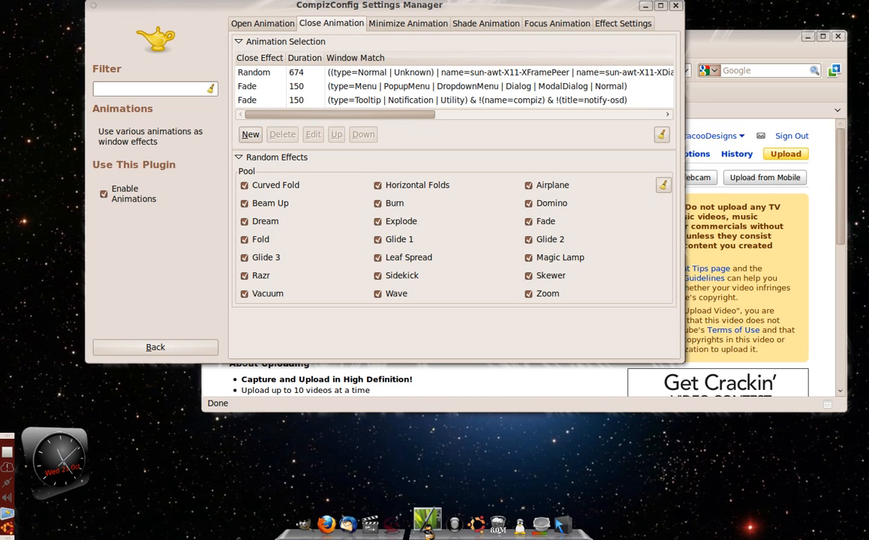
# - Check the Random open effect's 622 duration, then return to the plugin overview
pyautogui.click(261, 24)
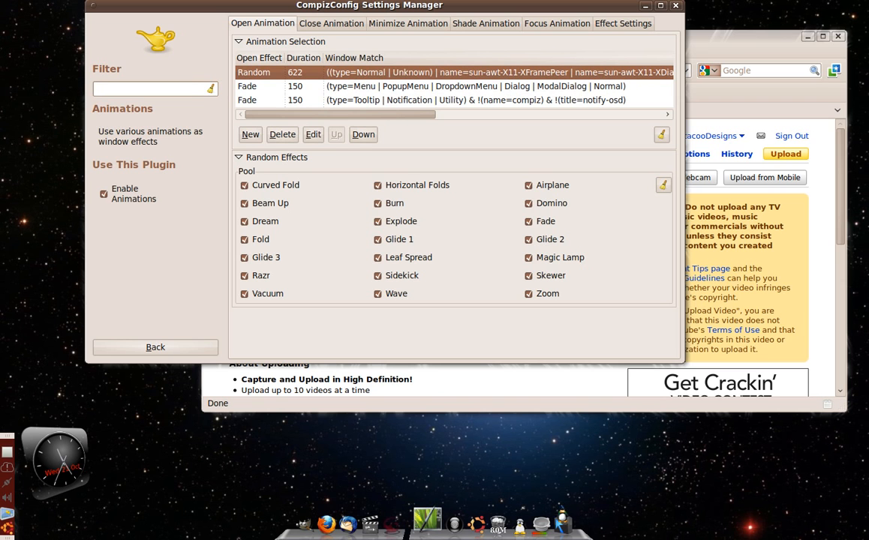
pyautogui.click(312, 135)
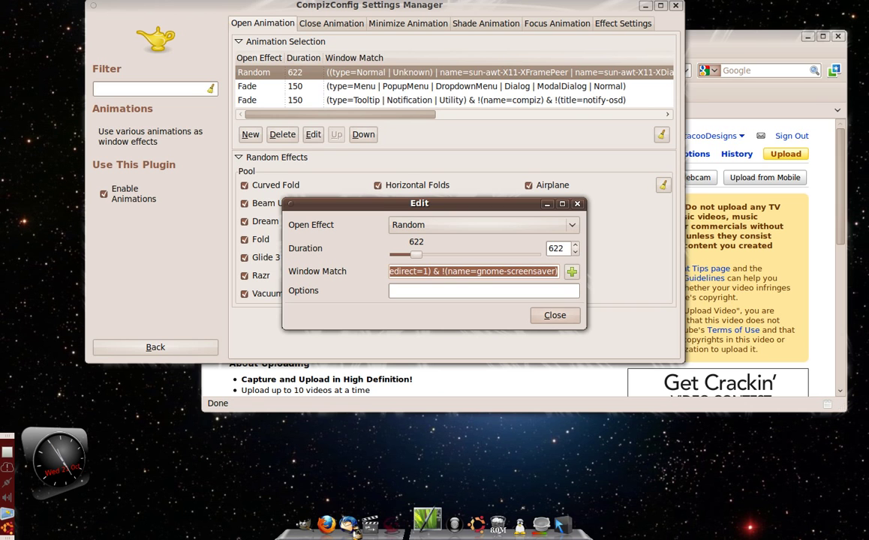
pyautogui.click(555, 315)
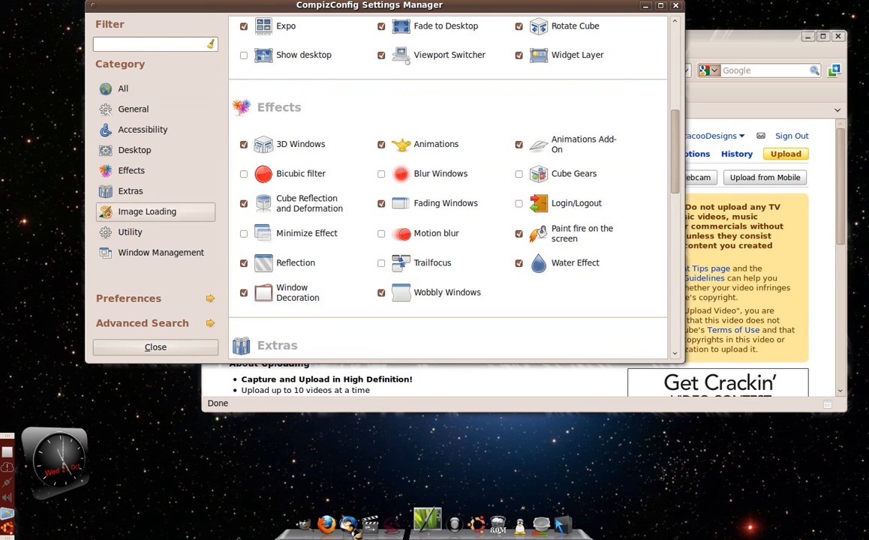
pyautogui.scroll(-3)
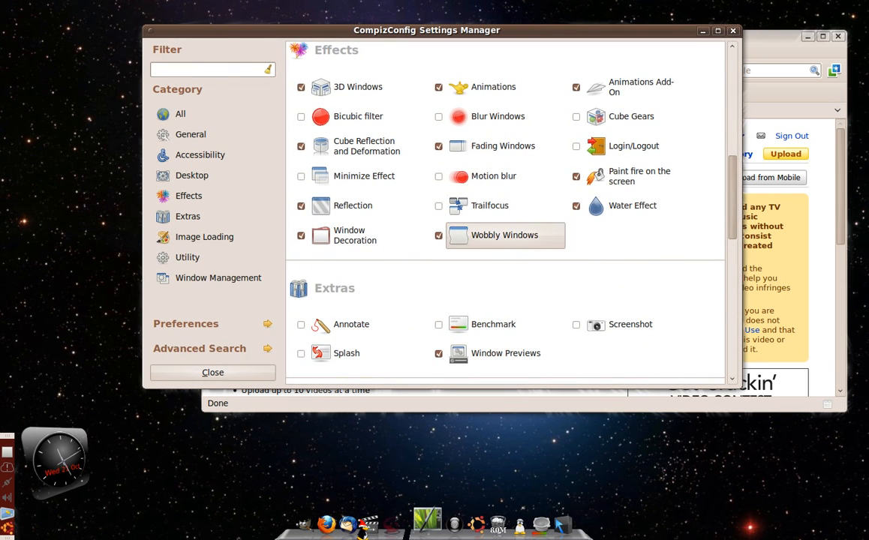
pyautogui.click(504, 234)
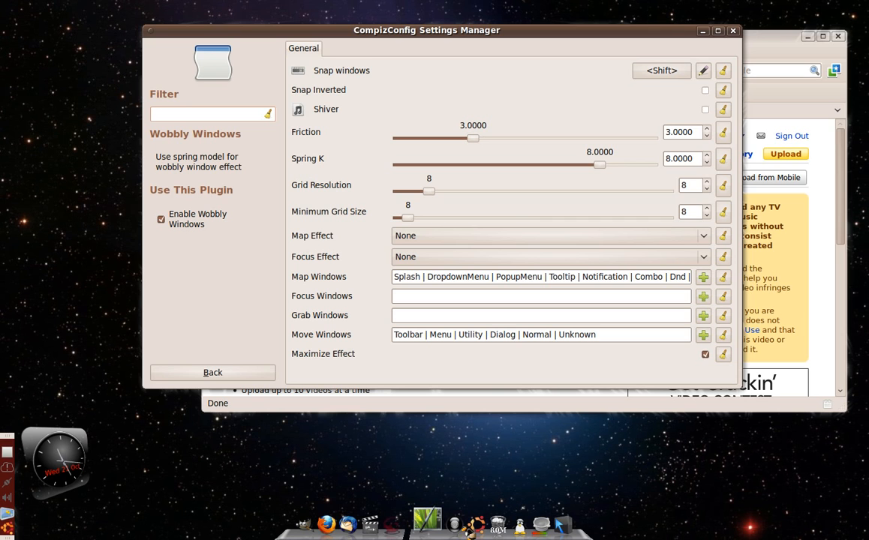
pyautogui.moveTo(703, 90)
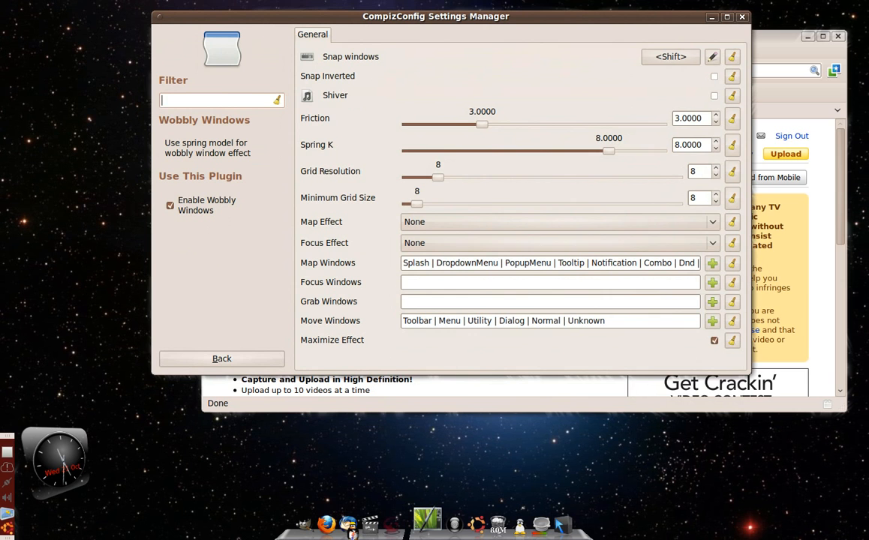
pyautogui.click(222, 359)
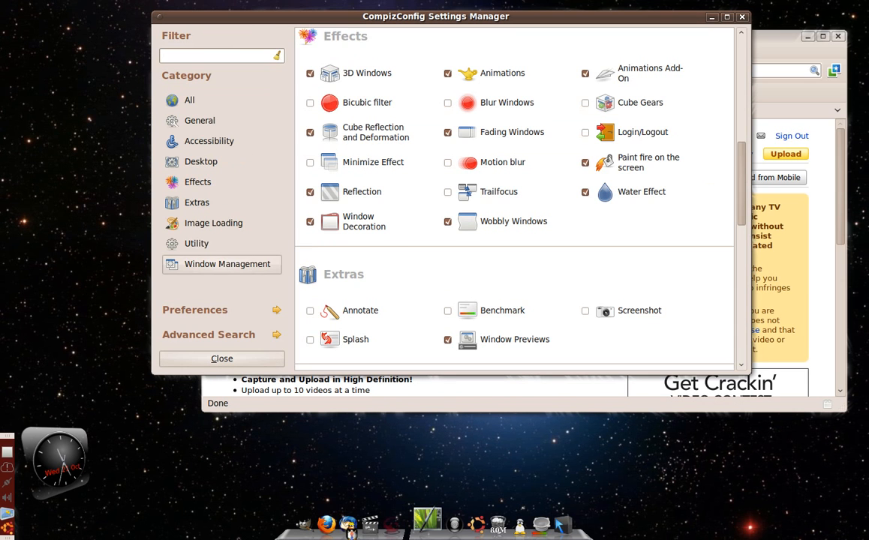
pyautogui.moveTo(642, 192)
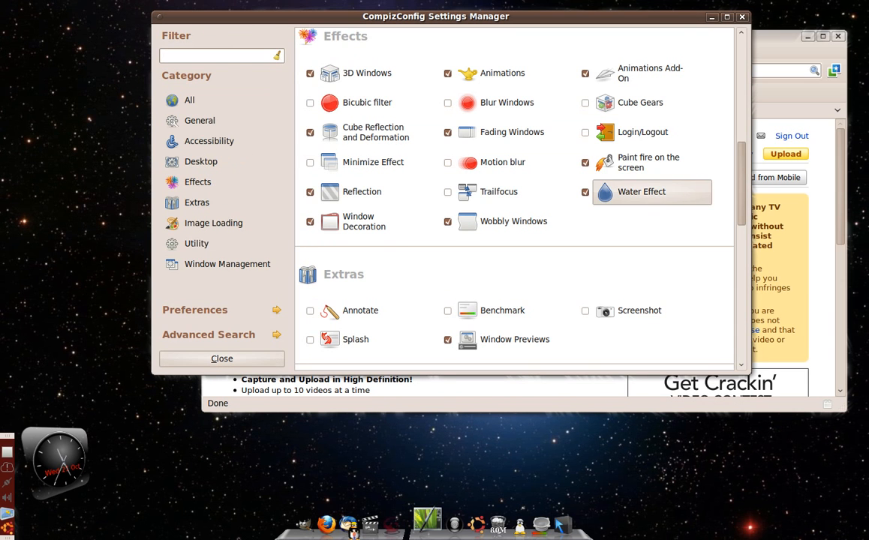
# - Show the Water Effect settings with offset scale 4.5803 and rain delay 160
pyautogui.click(639, 192)
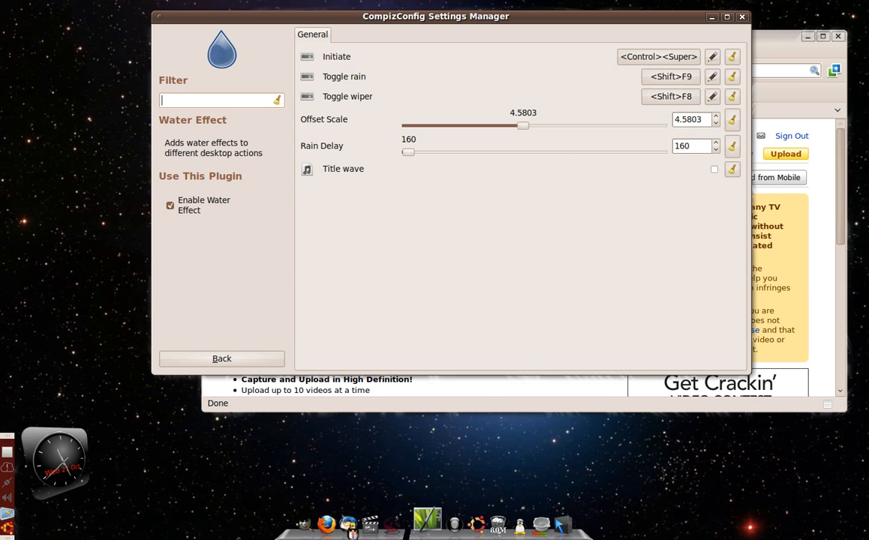
pyautogui.moveTo(411, 152)
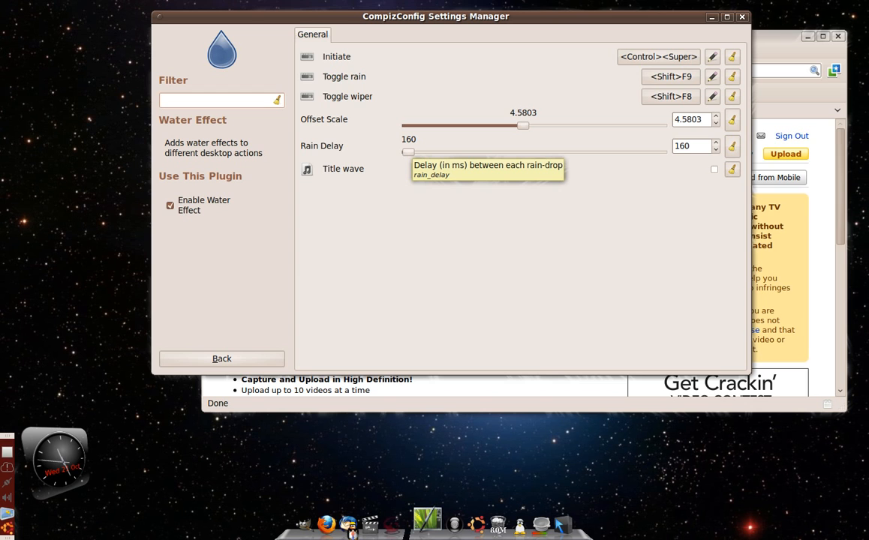
pyautogui.click(218, 99)
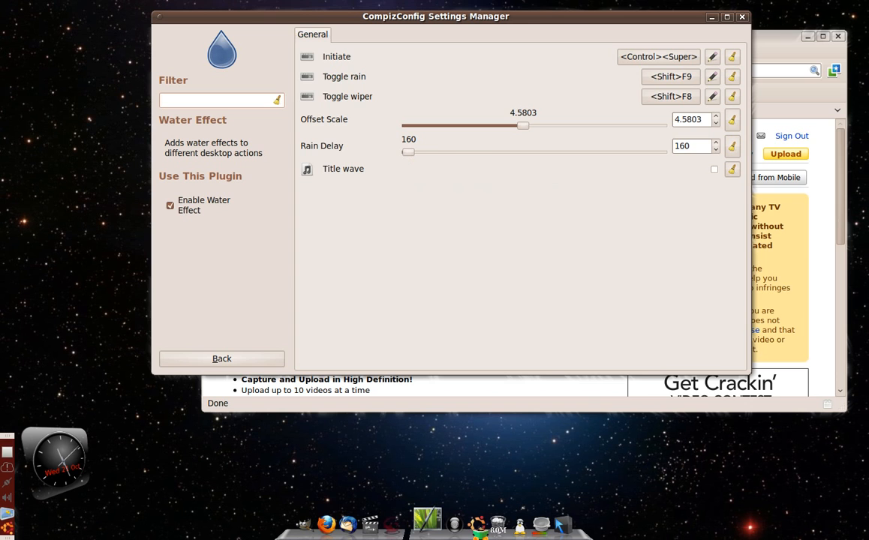
pyautogui.moveTo(408, 153)
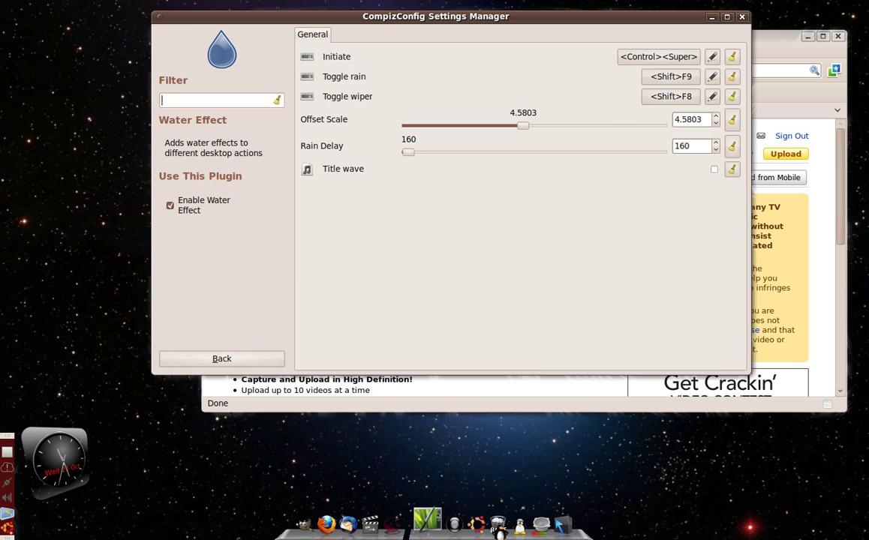
# - Return from Water Effect to the plugin overview and scroll through the categories from Utility to General
pyautogui.click(222, 357)
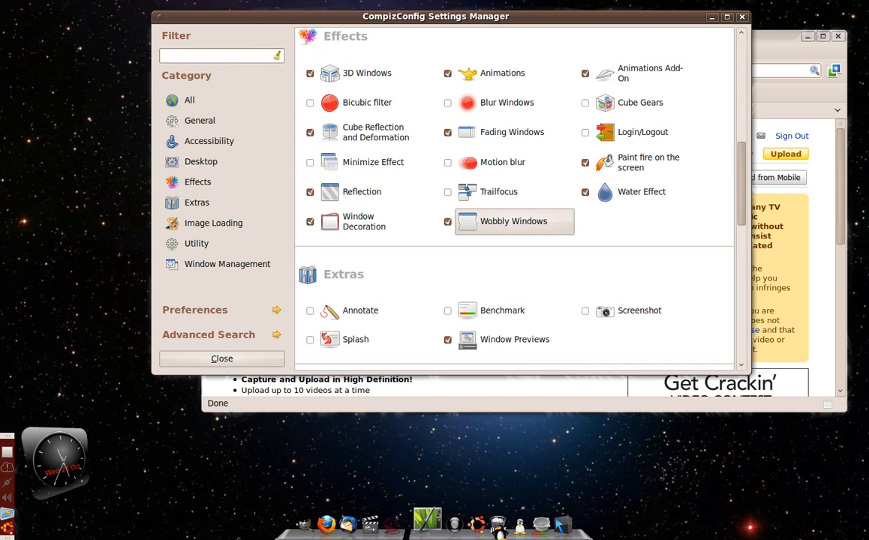
pyautogui.scroll(-3)
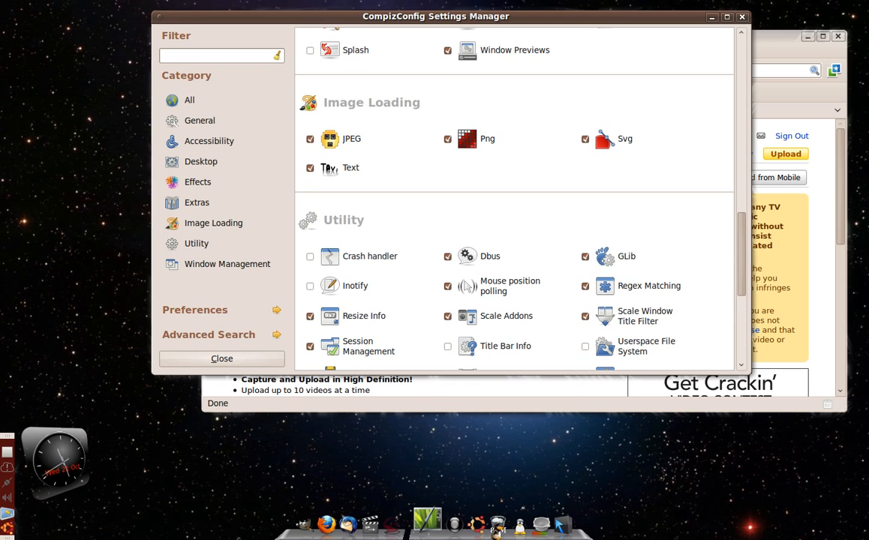
pyautogui.scroll(-3)
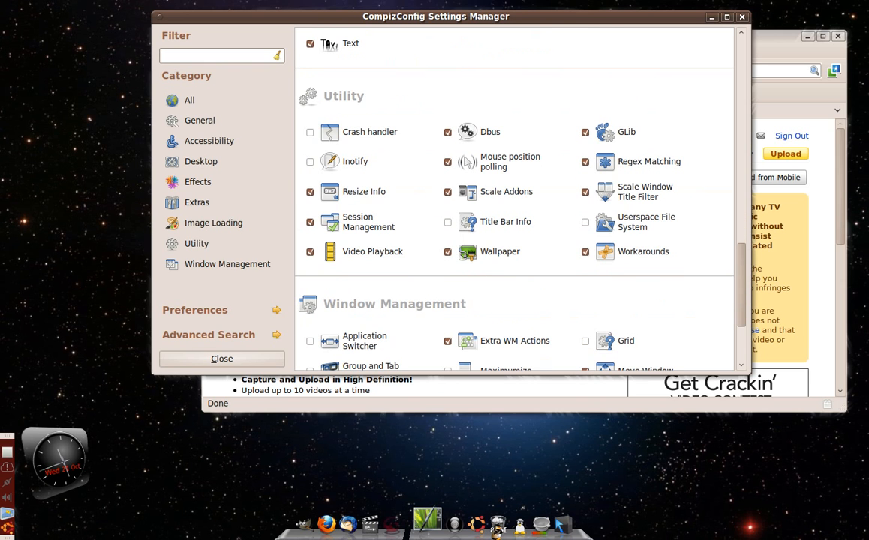
pyautogui.scroll(-3)
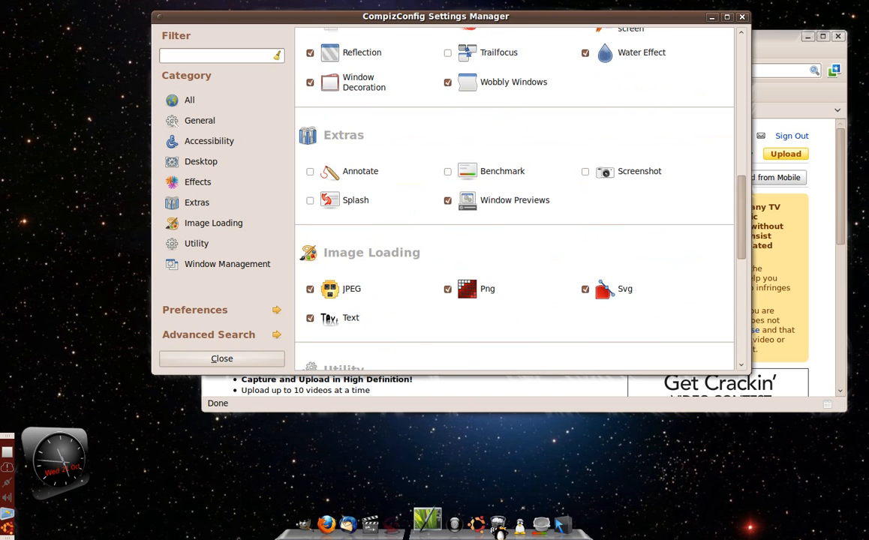
pyautogui.scroll(-3)
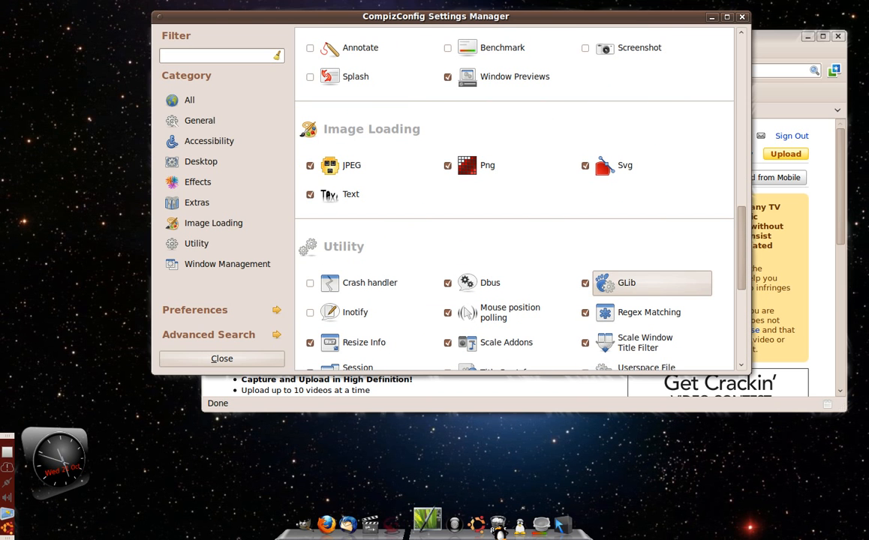
pyautogui.scroll(-3)
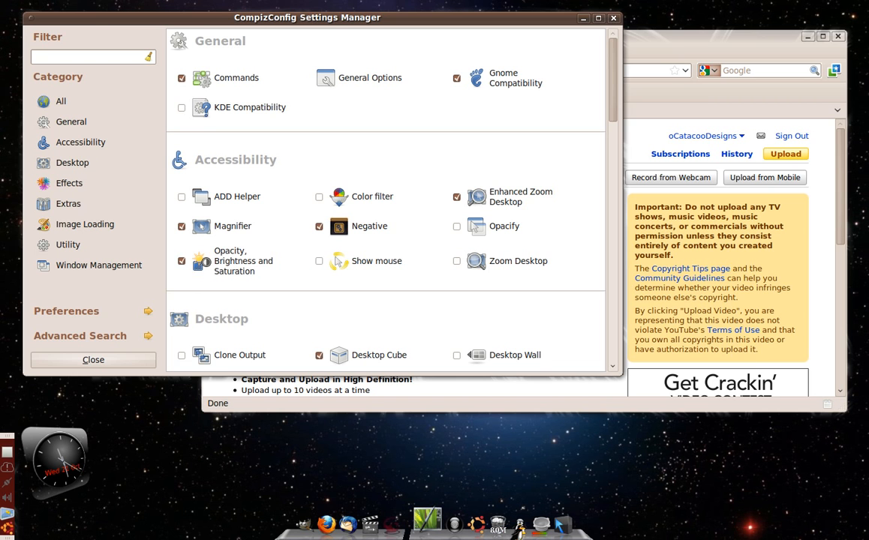
pyautogui.scroll(-3)
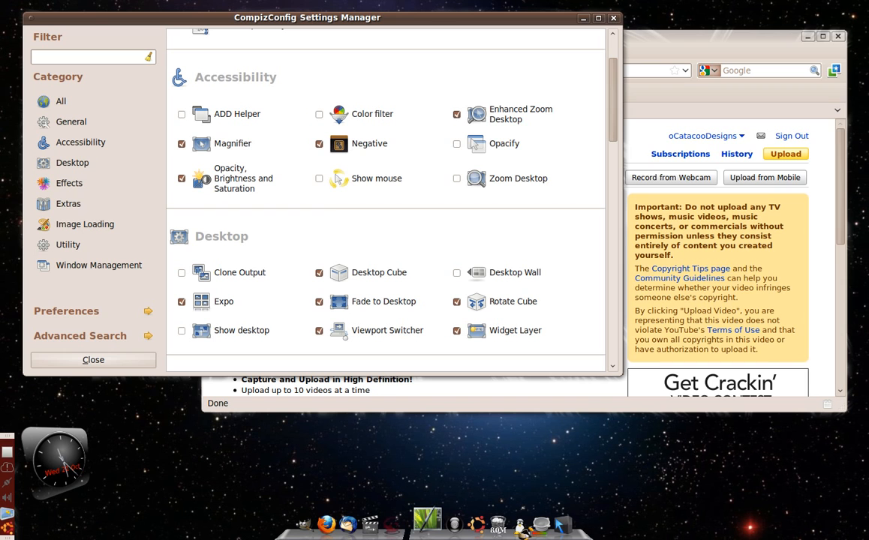